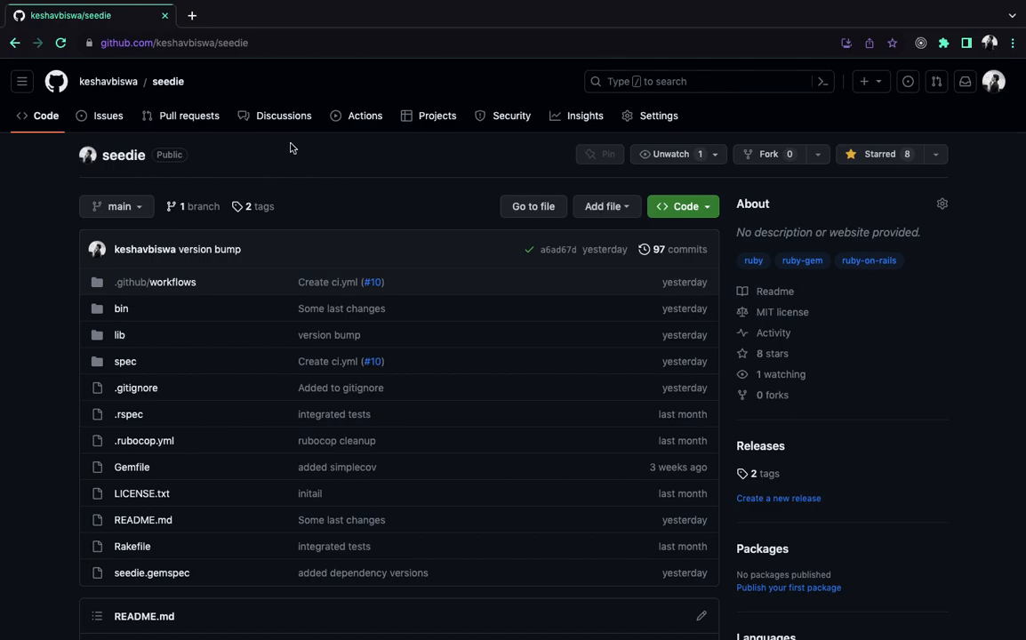
mouse_move(346, 177)
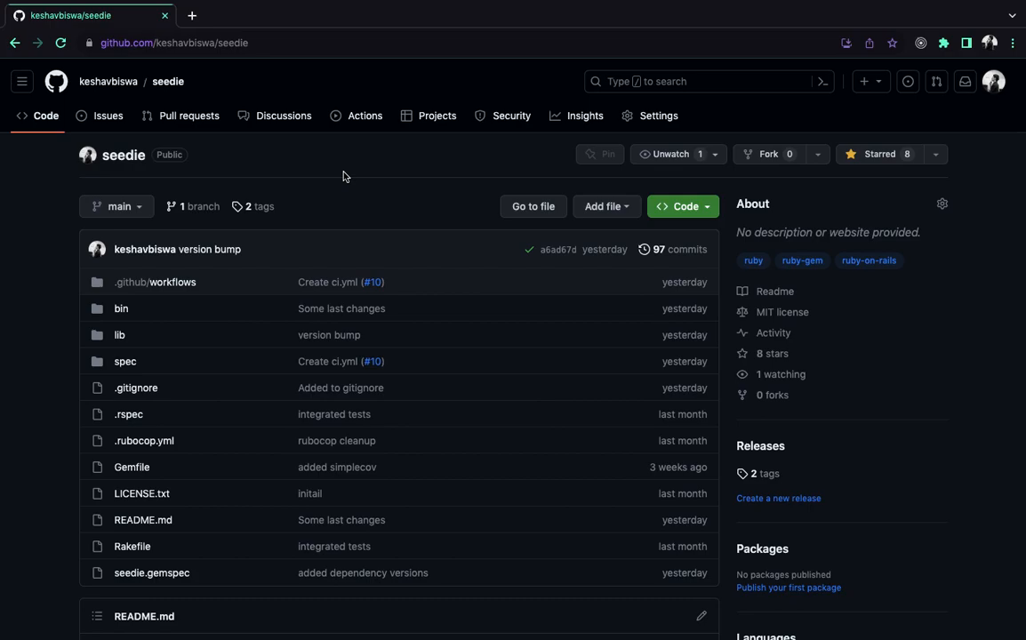
Scroll through the integrated terminal output of the sprint-spades project.
scroll("down", 3)
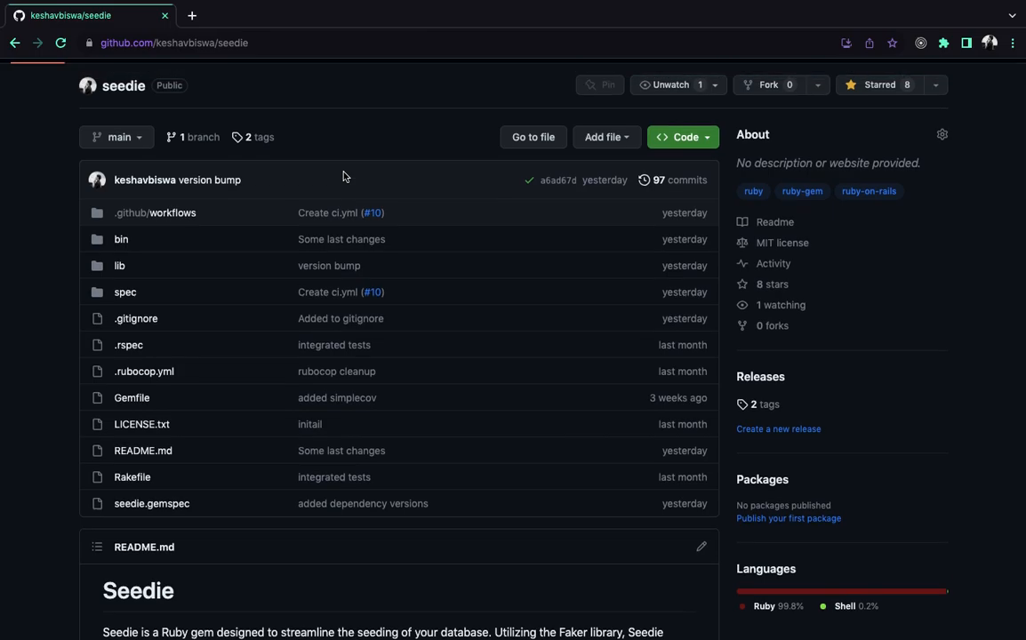
scroll("down", 3)
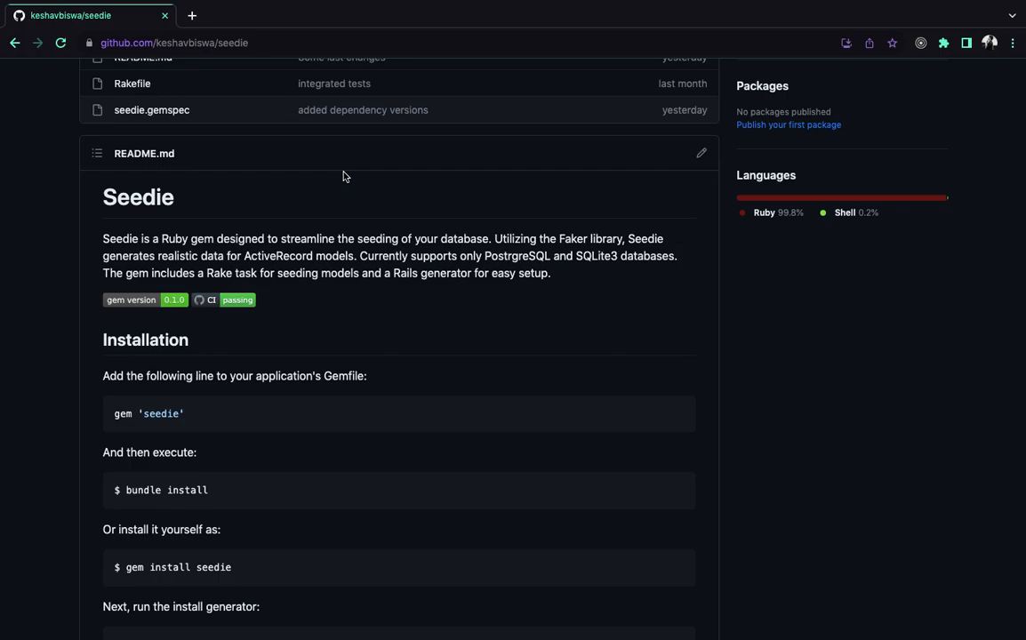
mouse_move(568, 244)
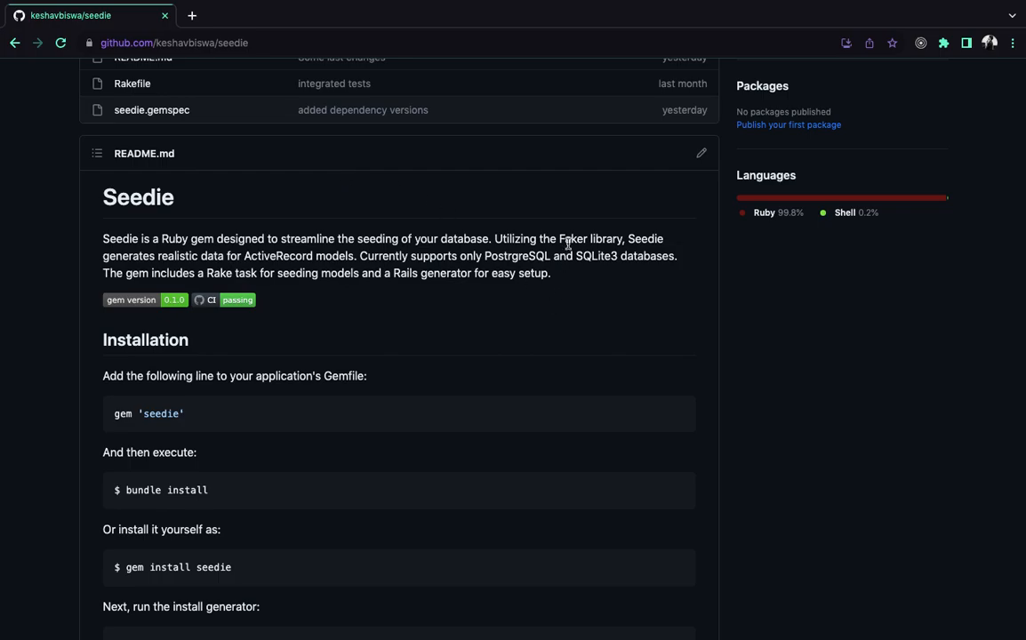
double_click(573, 239)
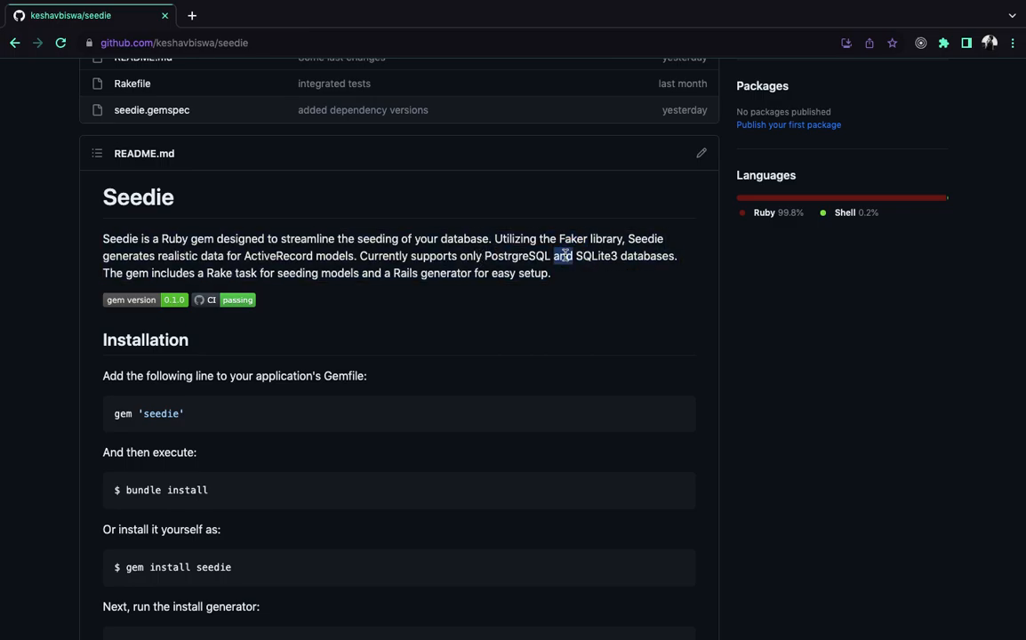
scroll("down", 3)
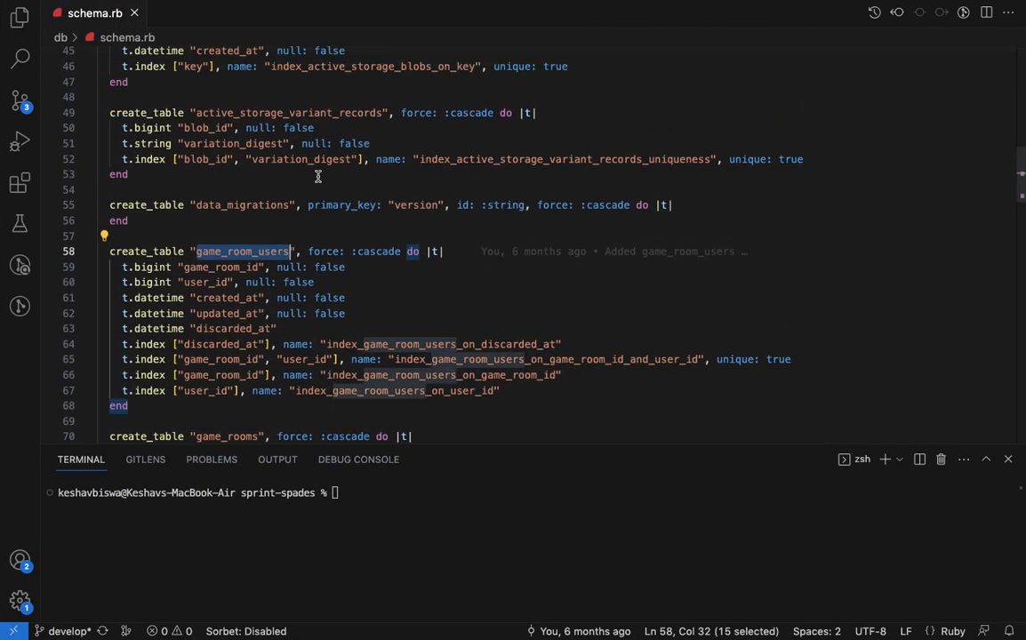
scroll("up", 3)
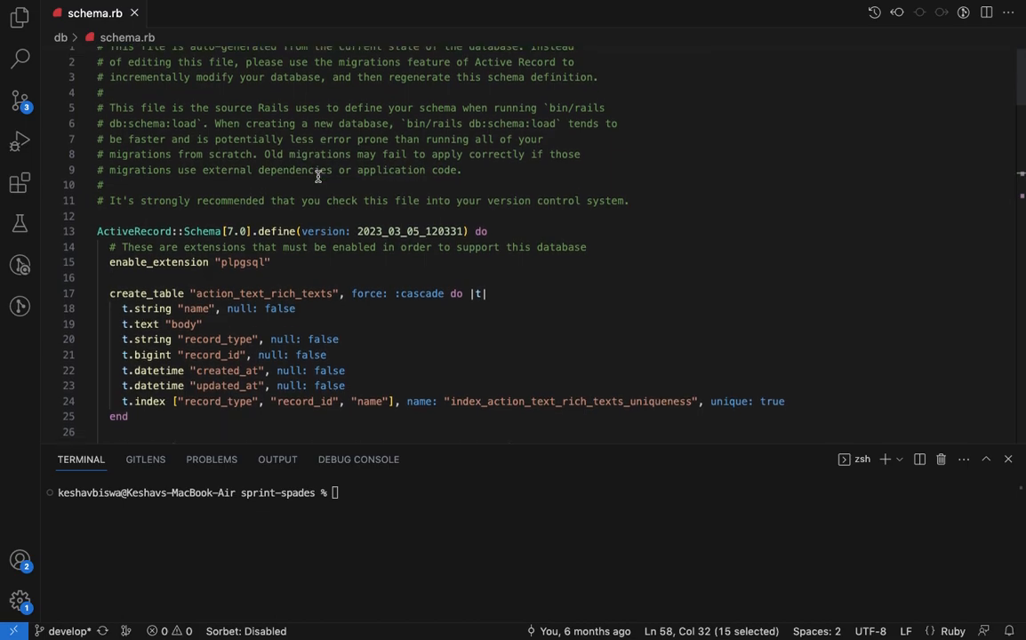
scroll("down", 3)
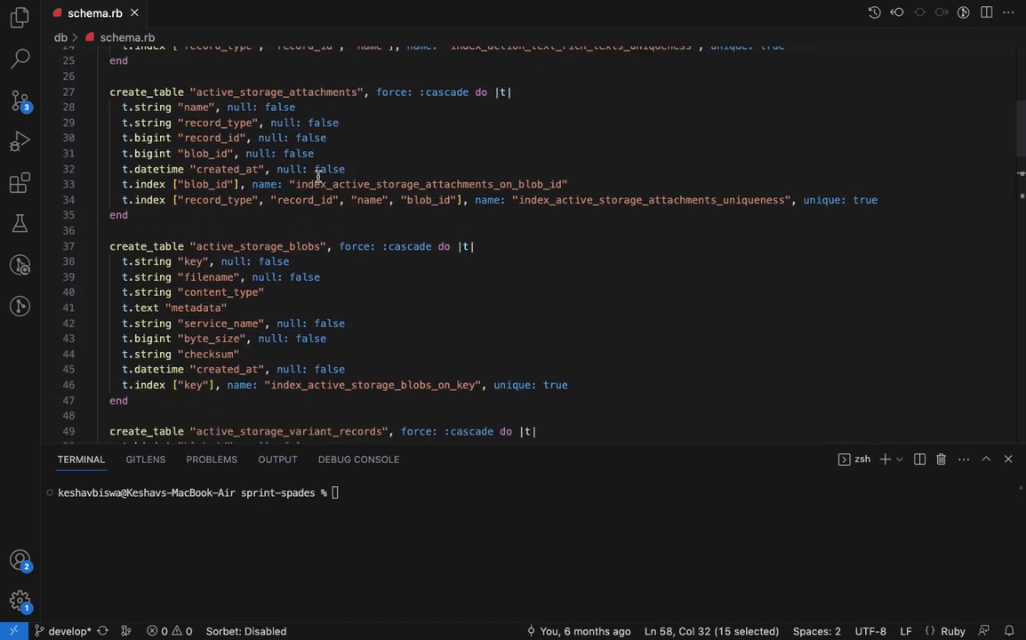
scroll("down", 3)
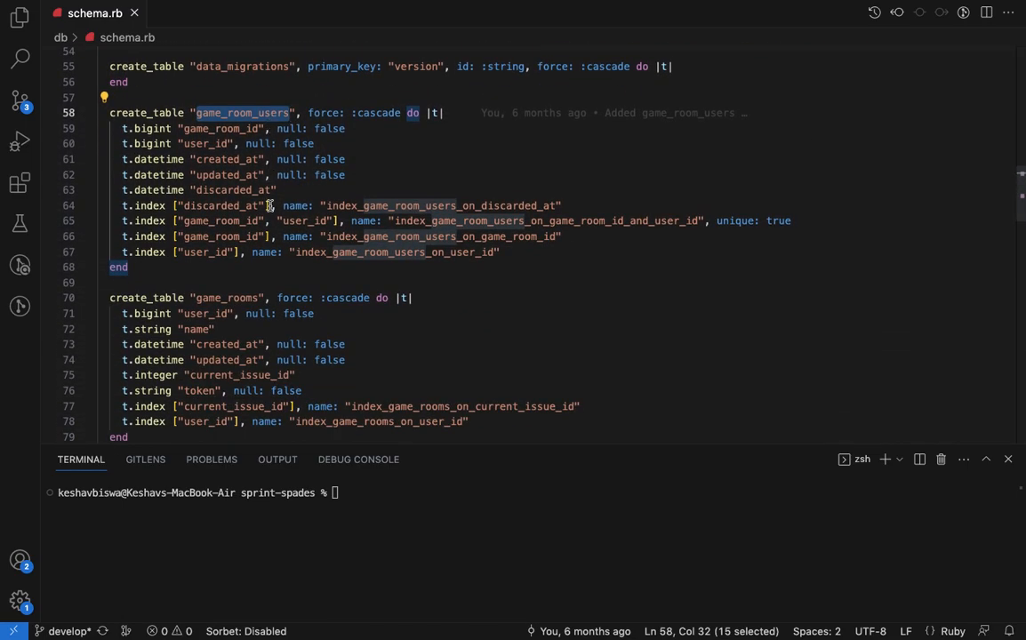
scroll("down", 3)
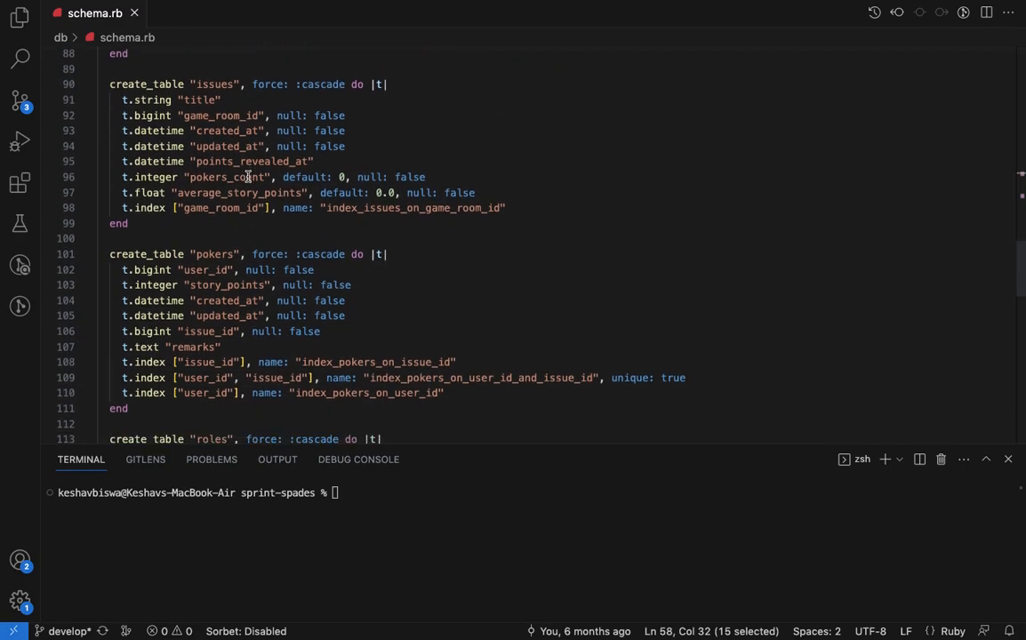
scroll("down", 3)
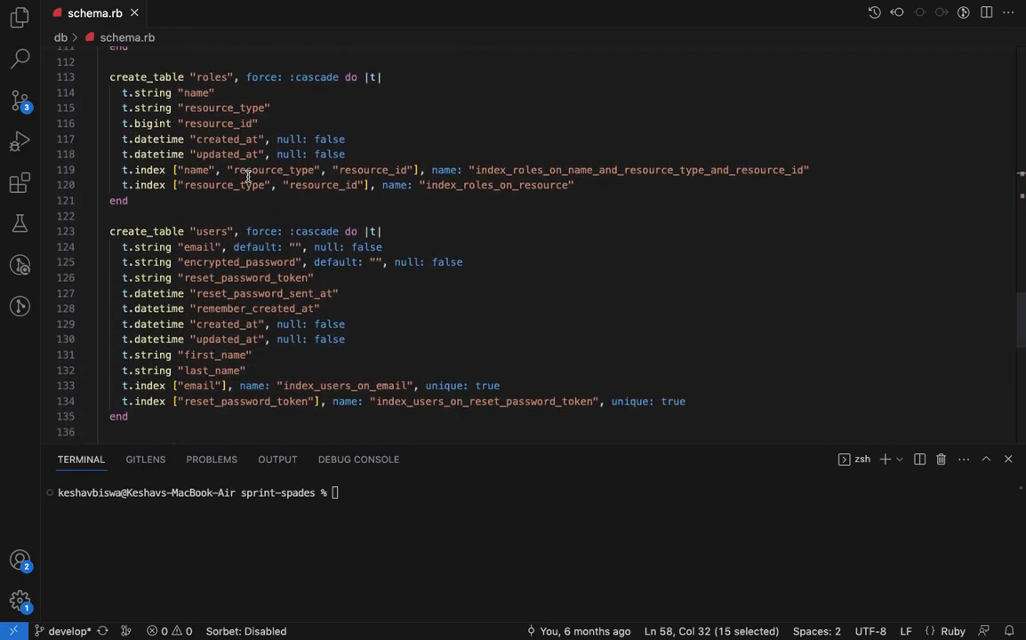
scroll("down", 3)
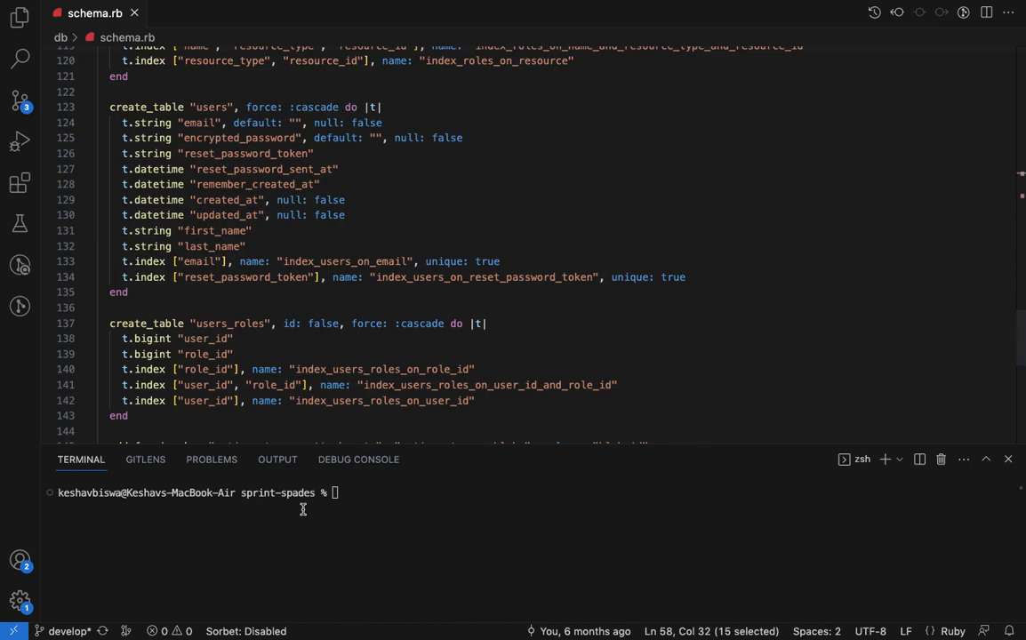
Run bundle add seedie and cancel the Ruby LSP bundle setup notification.
type("bundle add seedie")
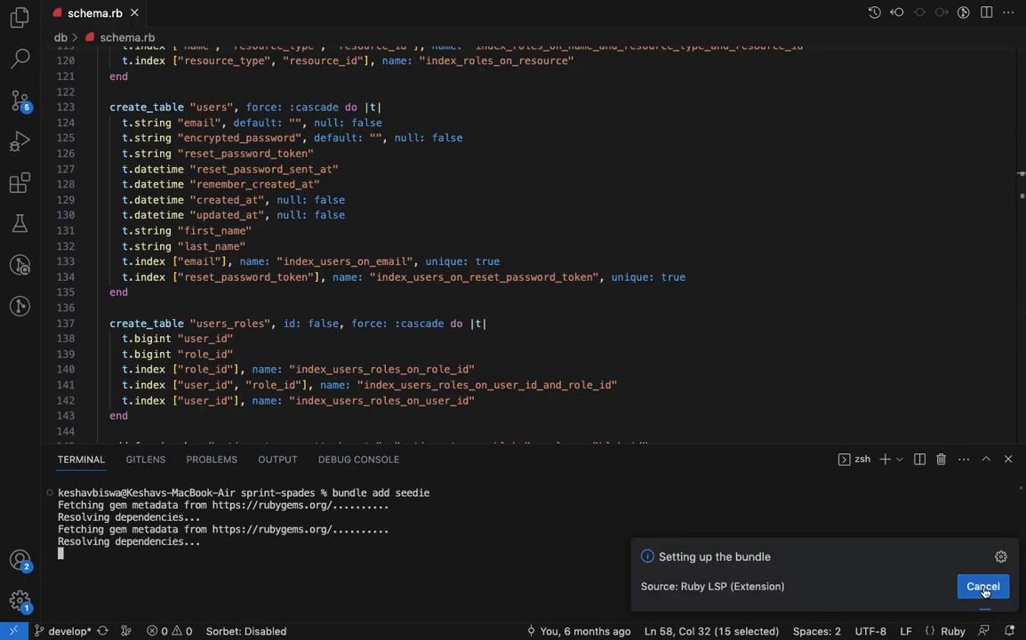
left_click(982, 586)
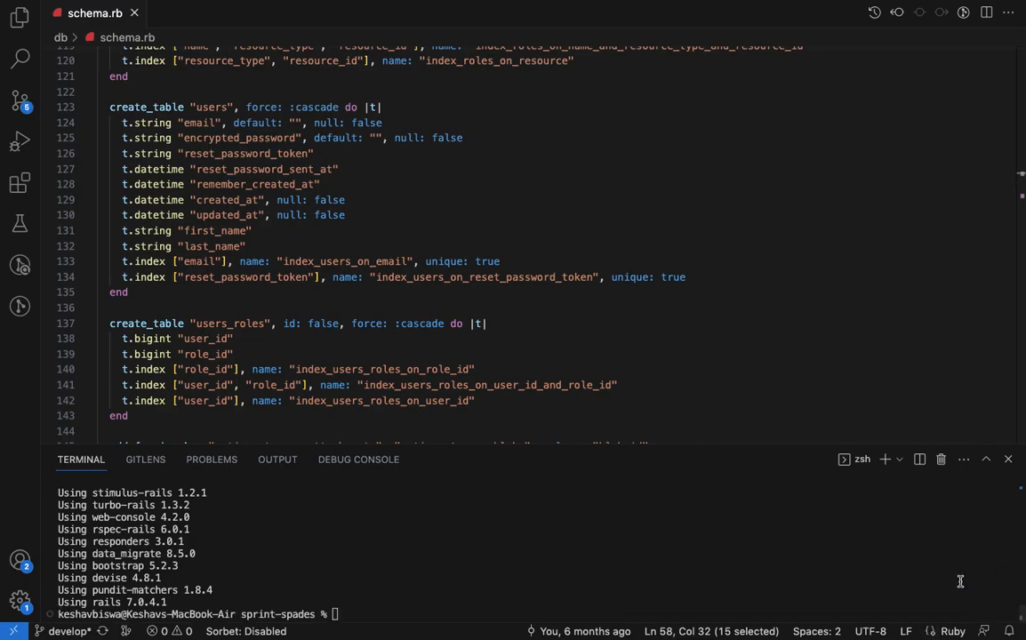
type("bin/rails g seedie:install")
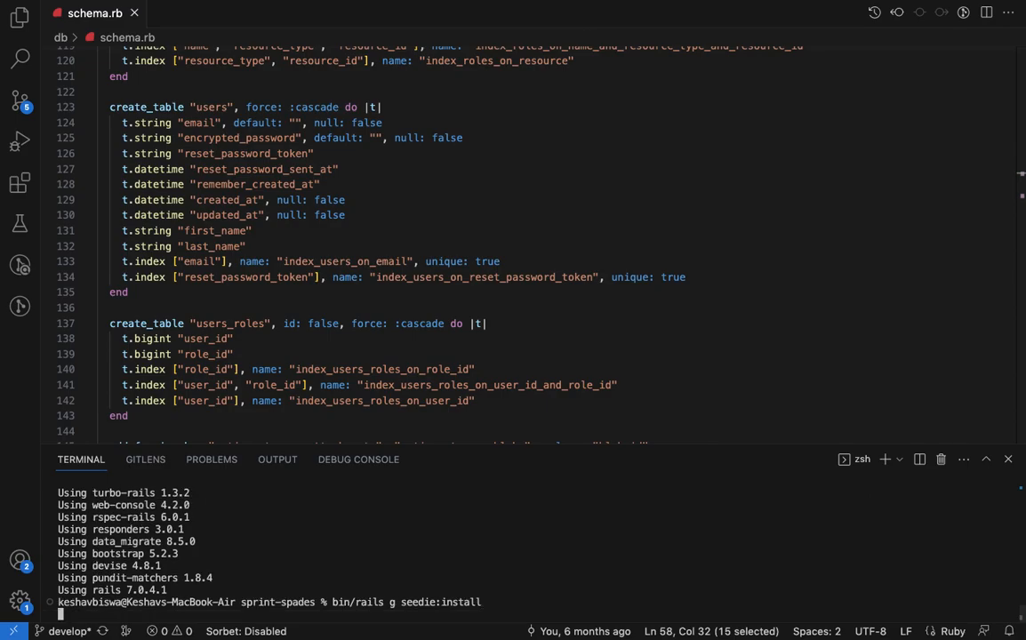
Run the seedie:install generator, confirm overwriting config/seedie.yml, and open the generated file.
key("Return")
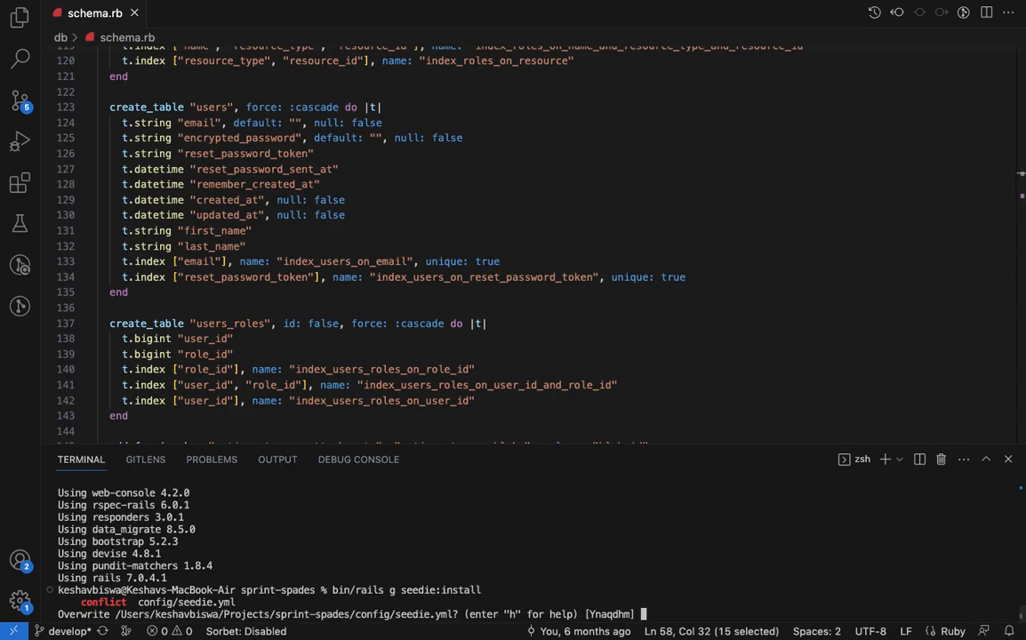
type("Y")
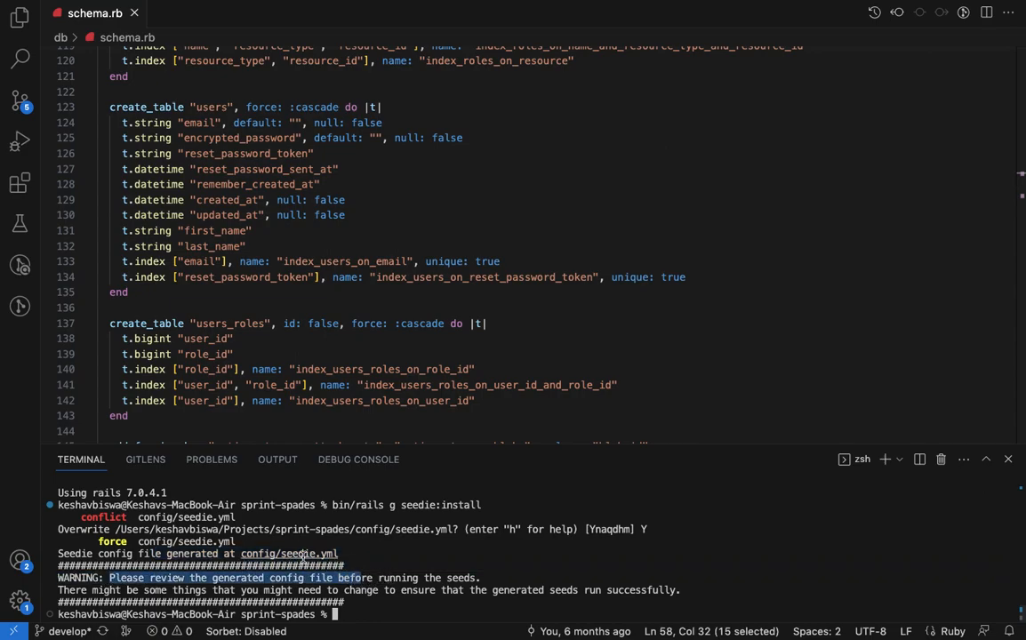
mouse_move(289, 553)
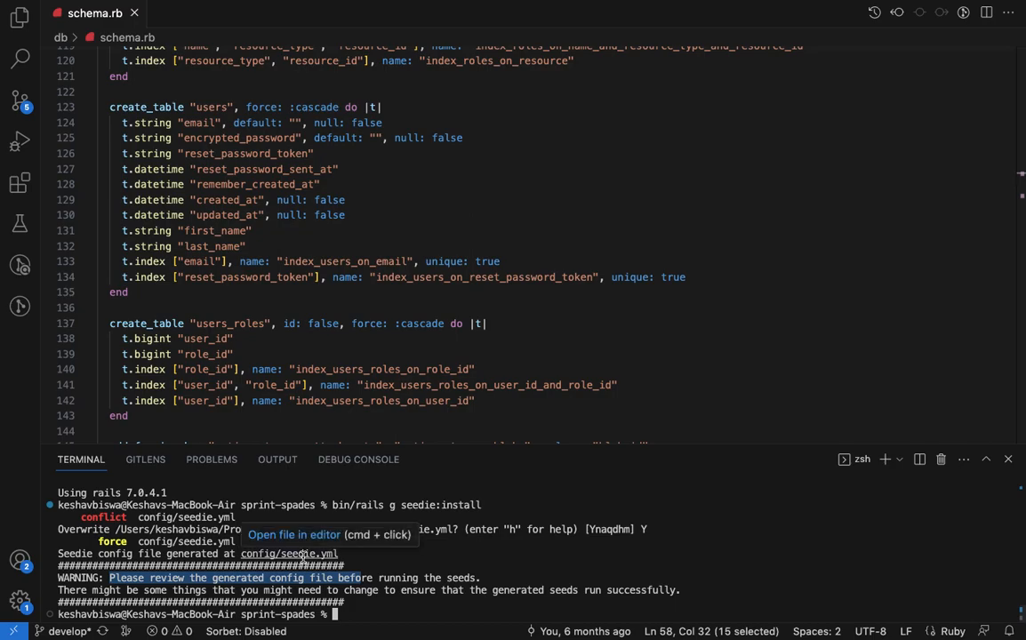
mouse_move(282, 554)
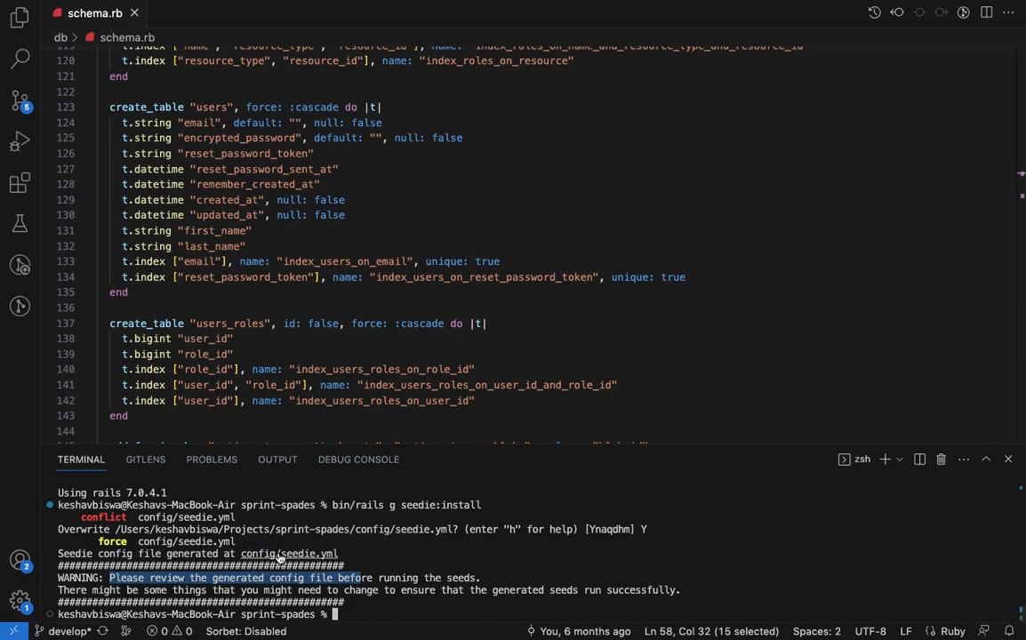
left_click(289, 554)
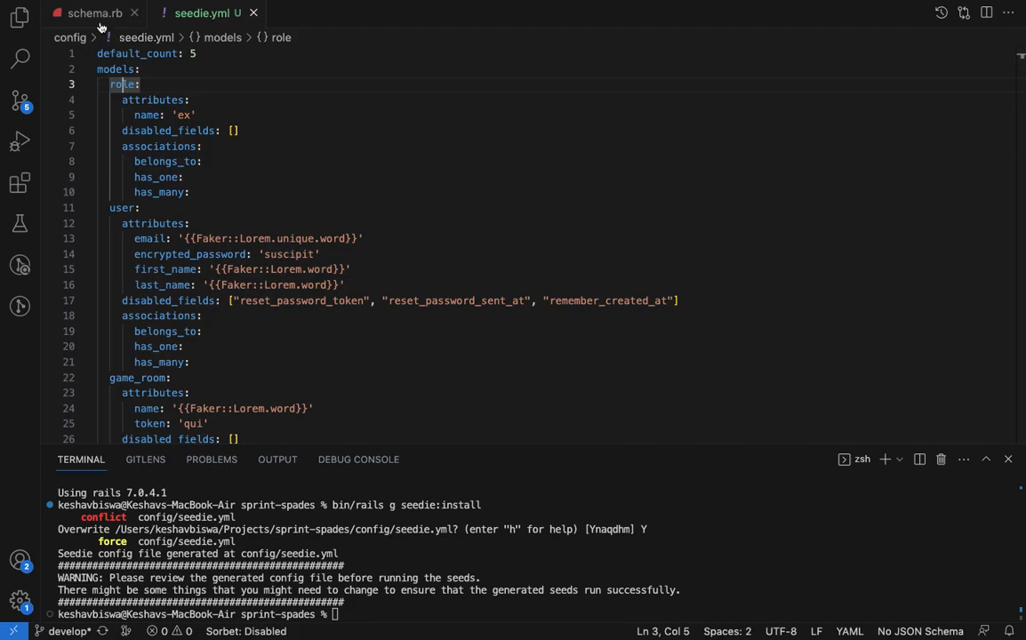
Compare against schema.rb, then return to the seedie.yml tab.
left_click(95, 13)
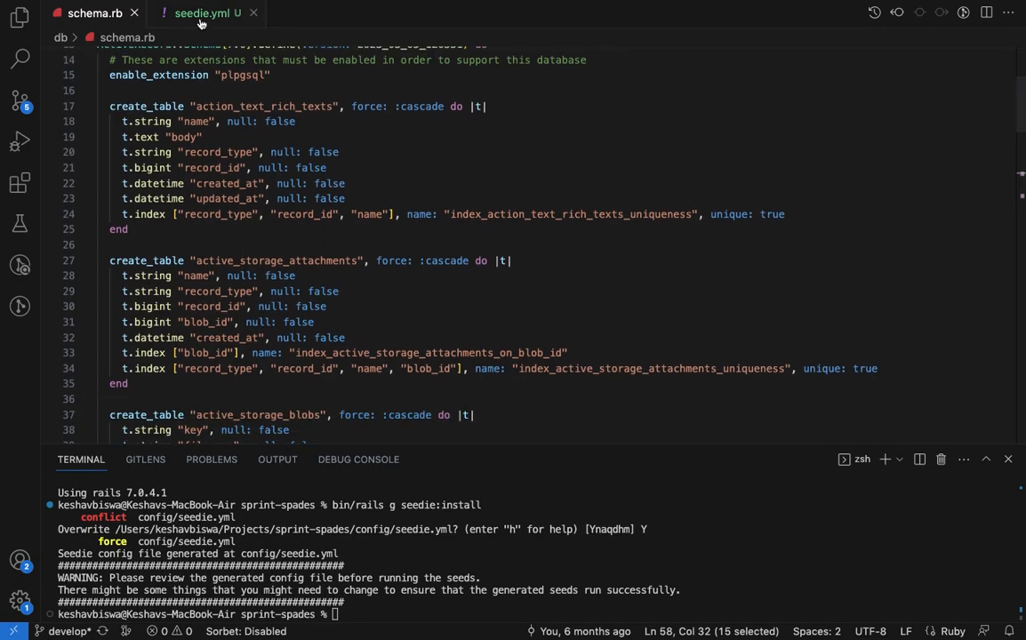
left_click(208, 13)
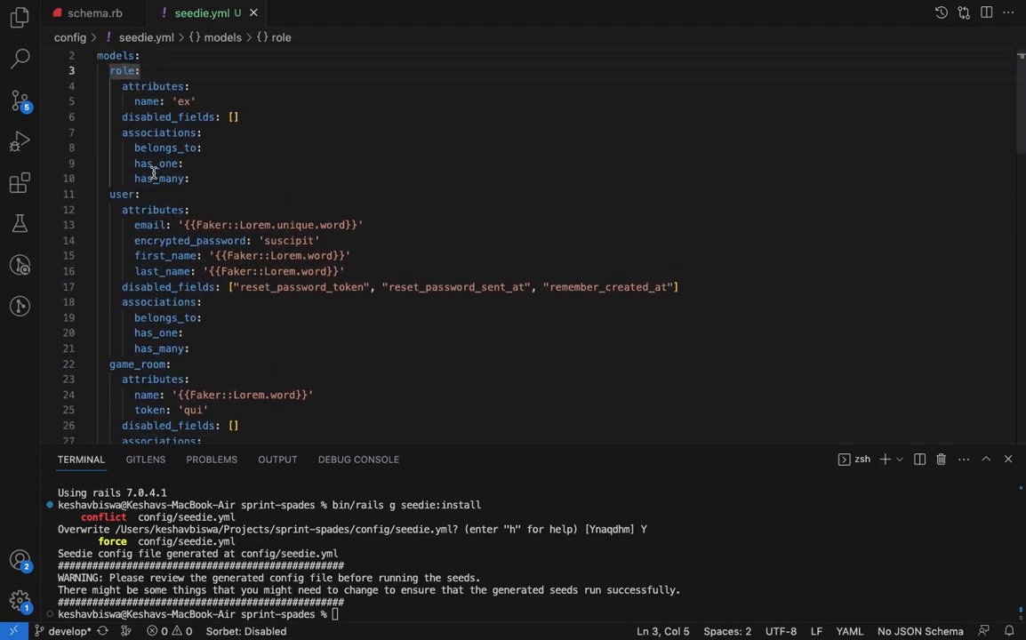
mouse_move(255, 225)
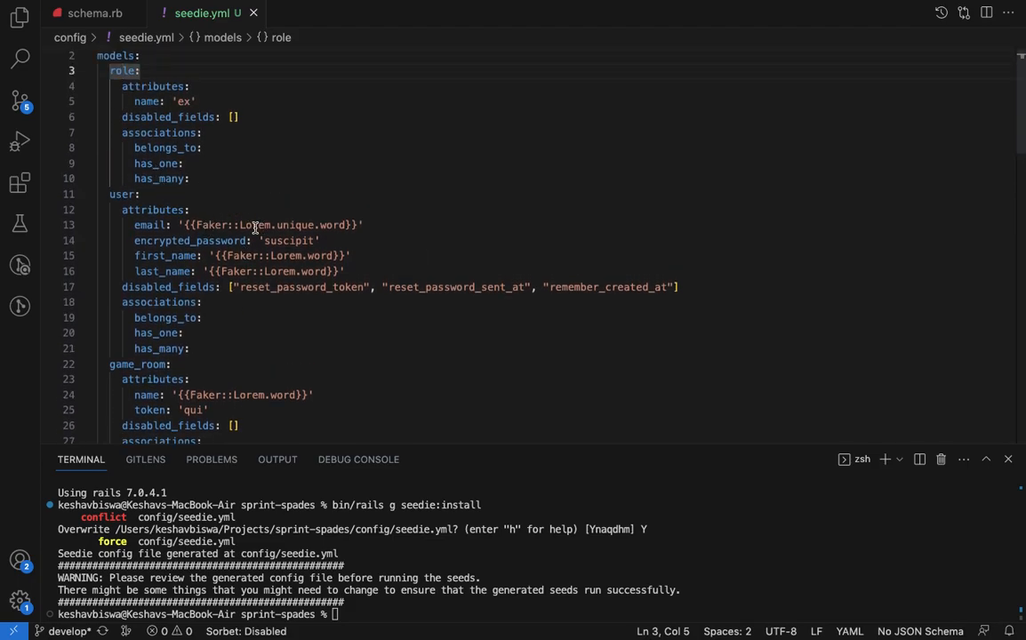
double_click(254, 225)
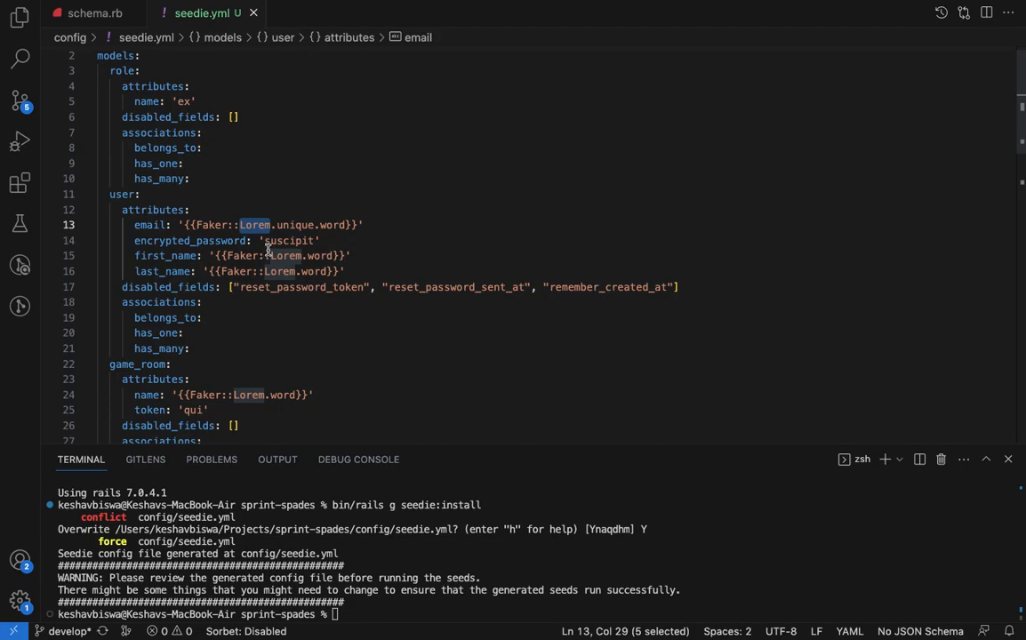
type("Internet")
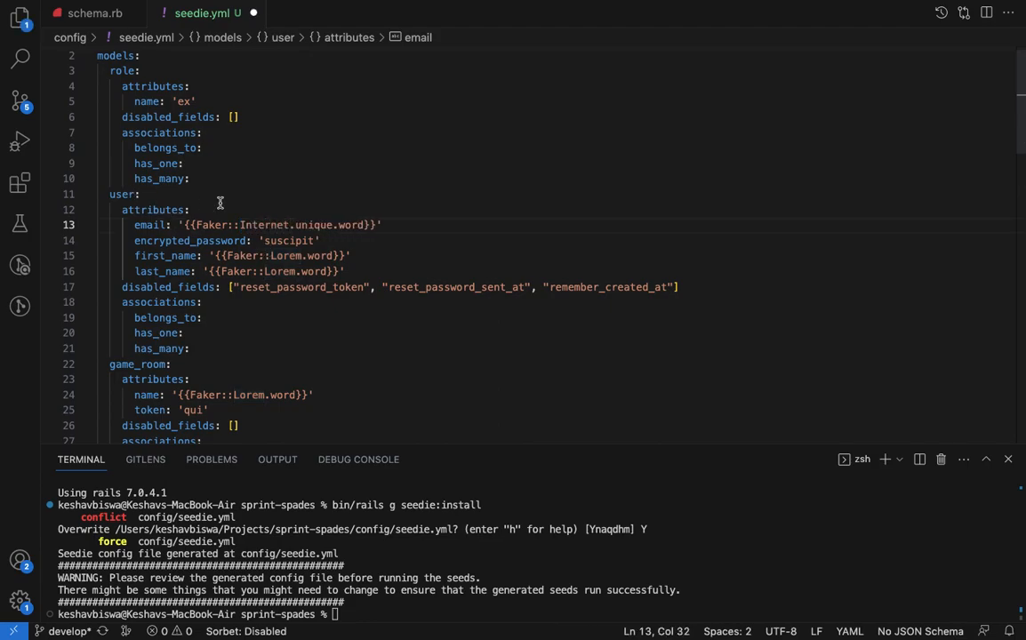
double_click(352, 224)
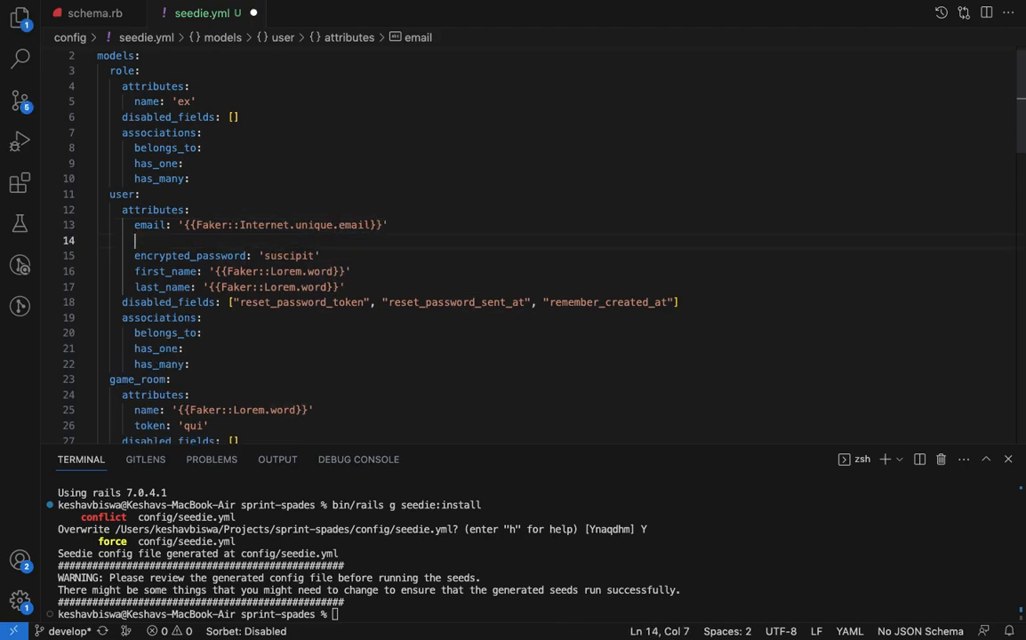
type("password: 'p")
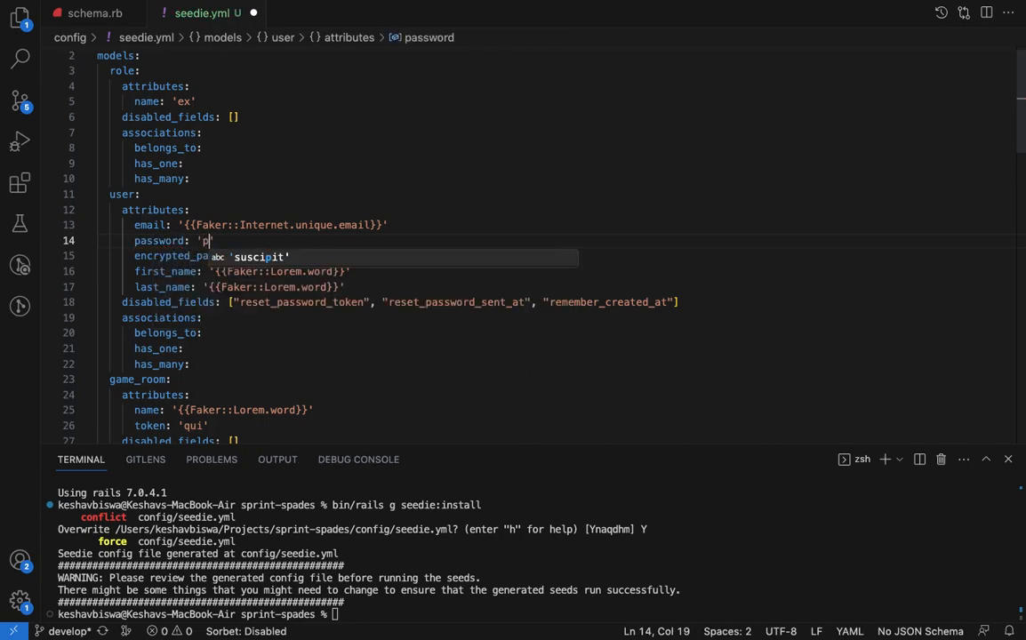
type("assword'")
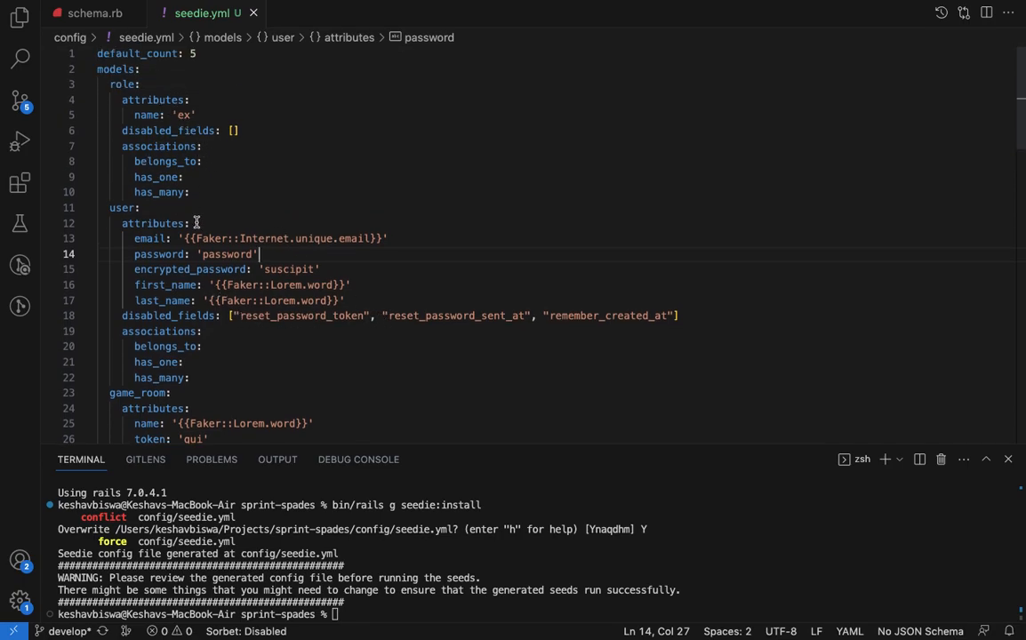
scroll("down", 3)
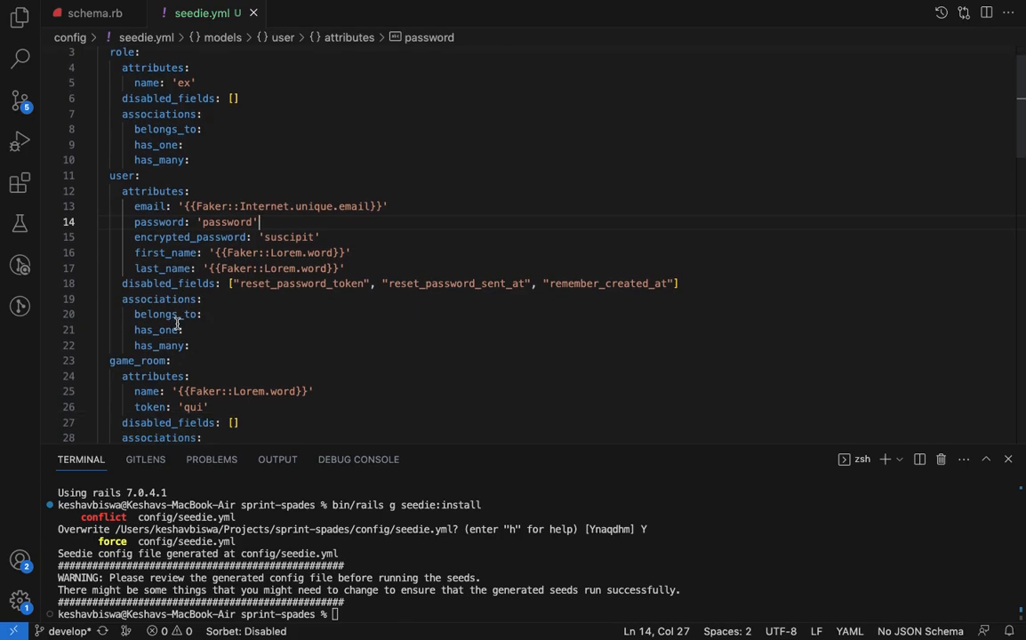
scroll("down", 3)
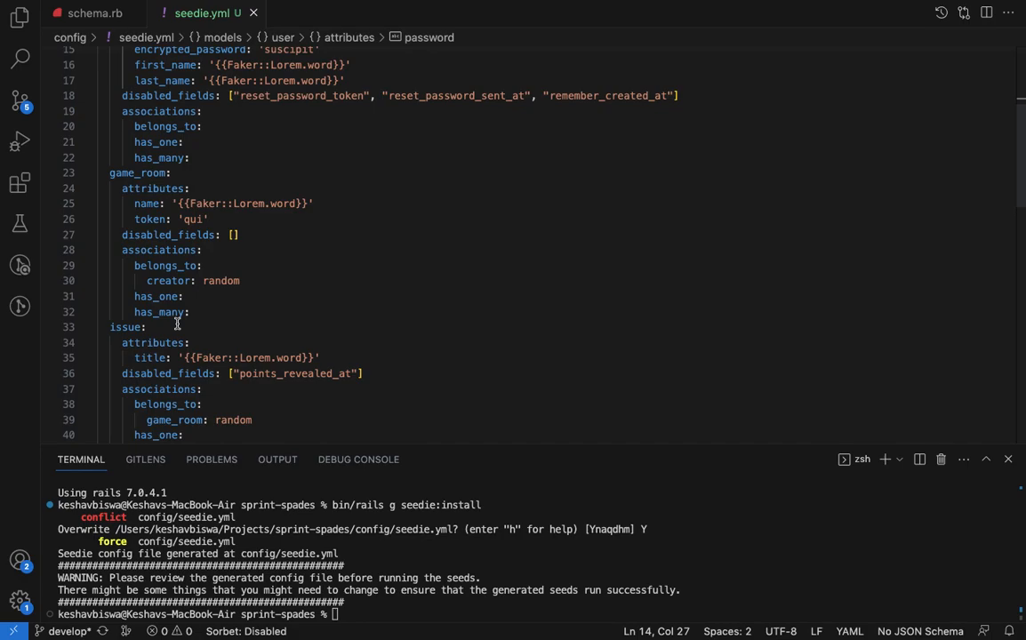
mouse_move(218, 280)
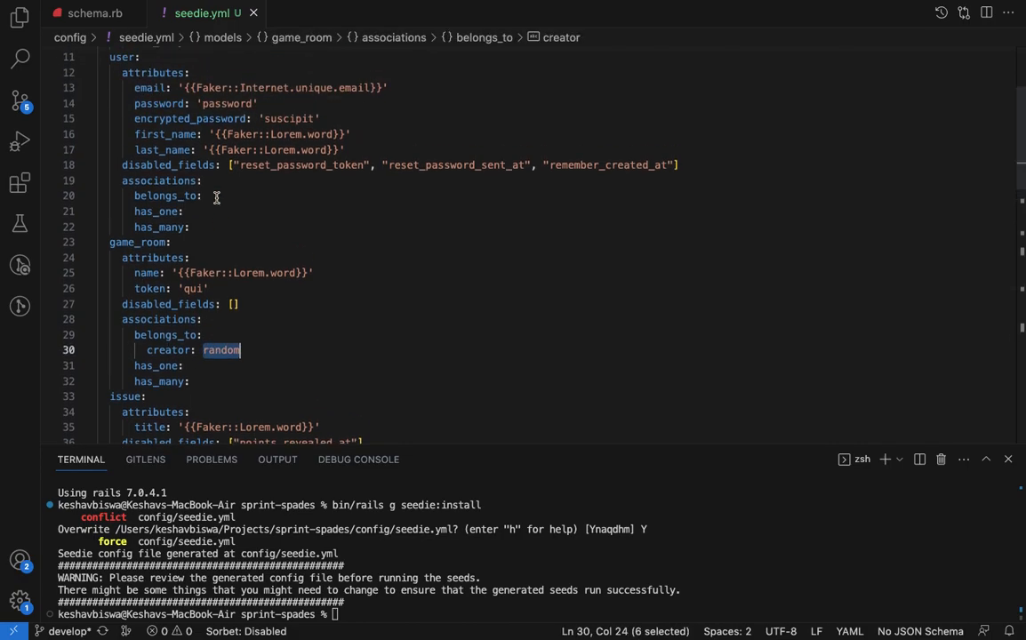
mouse_move(248, 334)
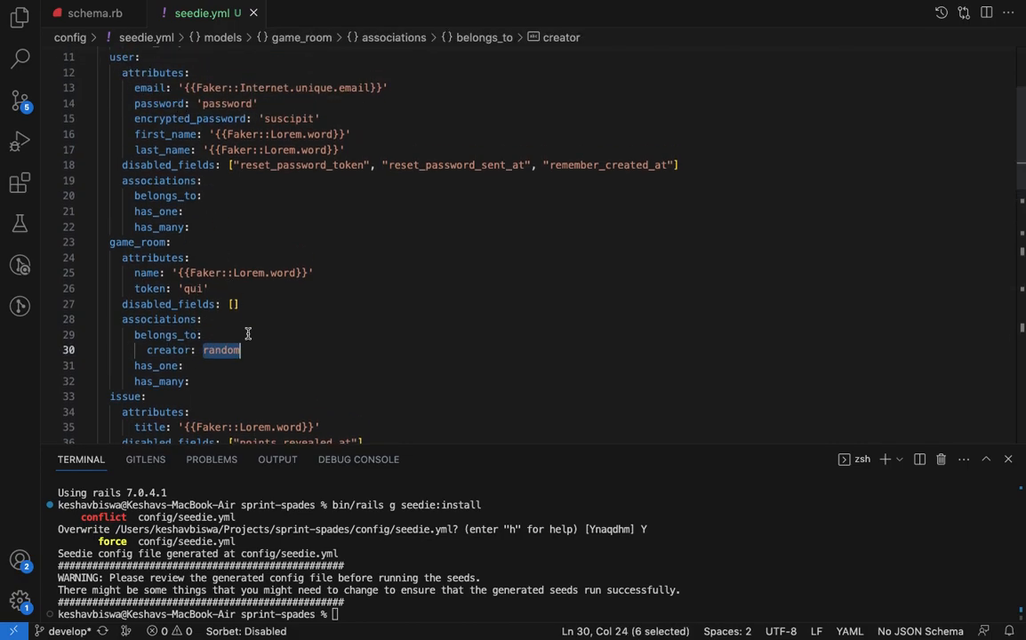
scroll("down", 3)
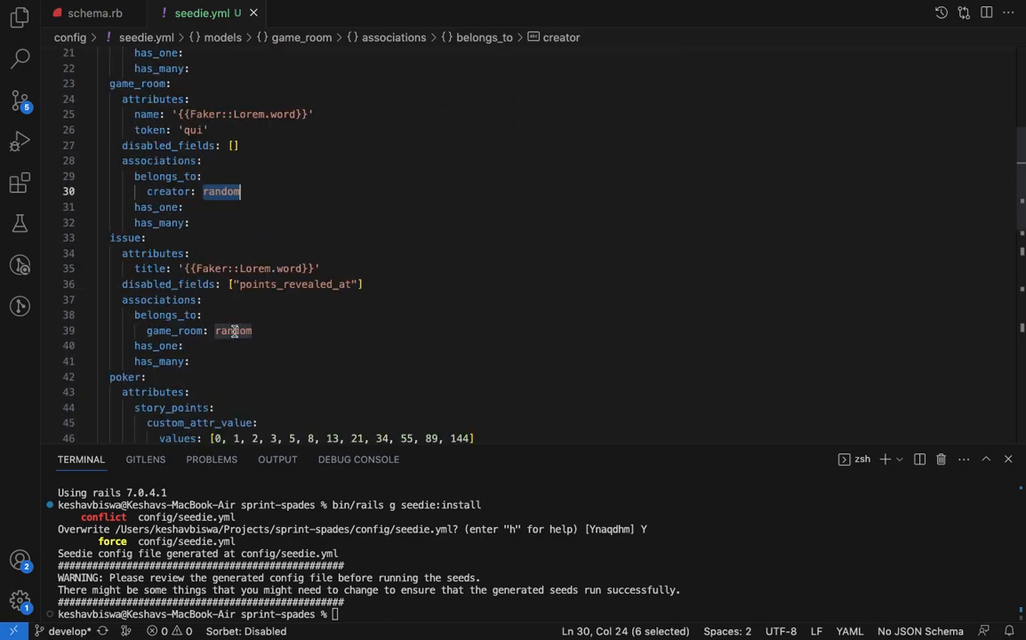
scroll("down", 3)
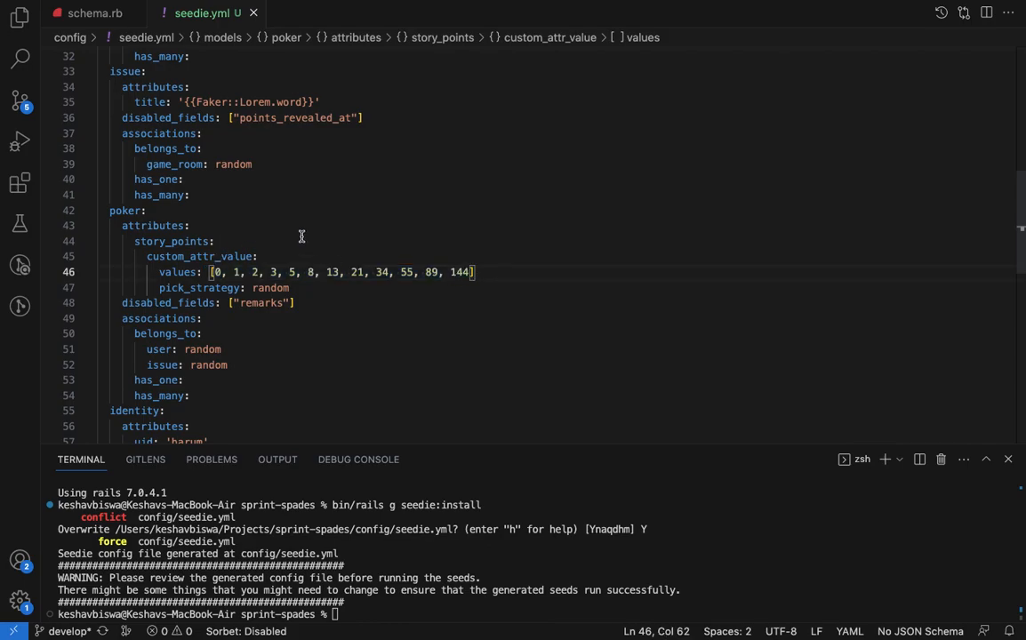
left_click(315, 13)
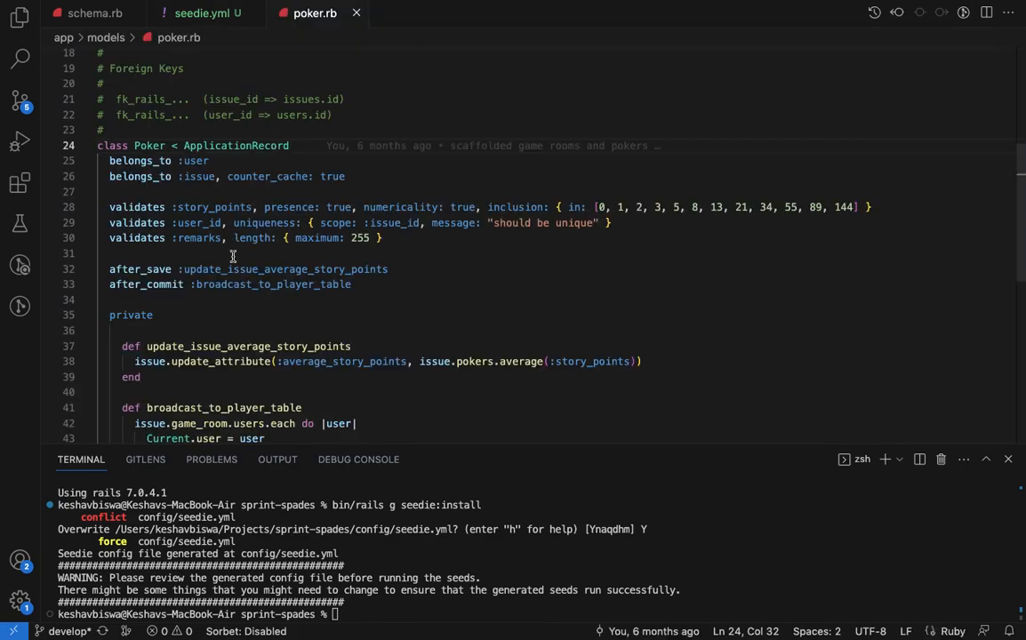
mouse_move(588, 206)
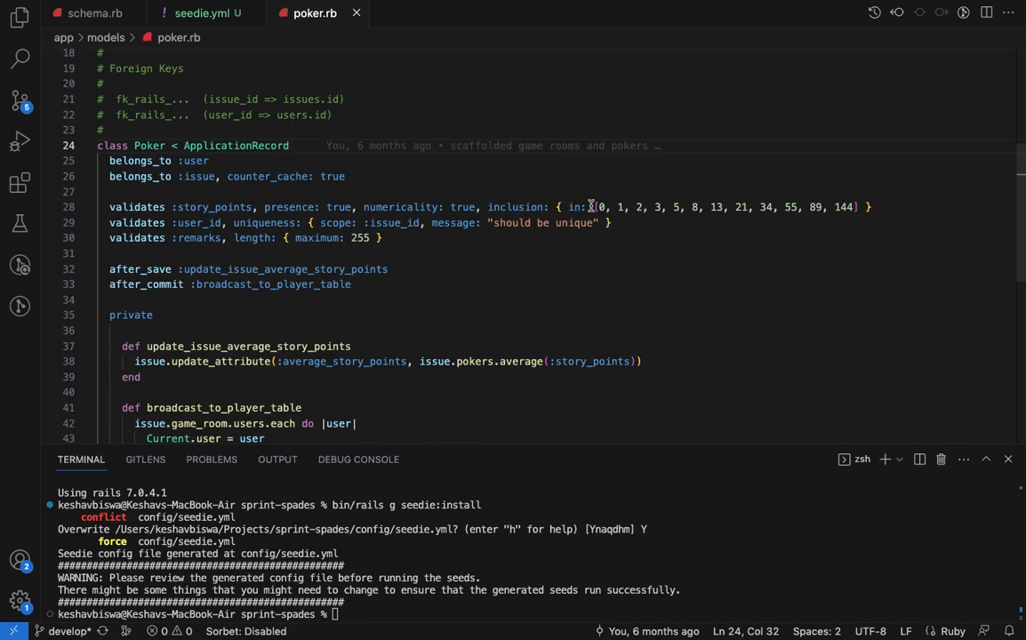
left_click(196, 13)
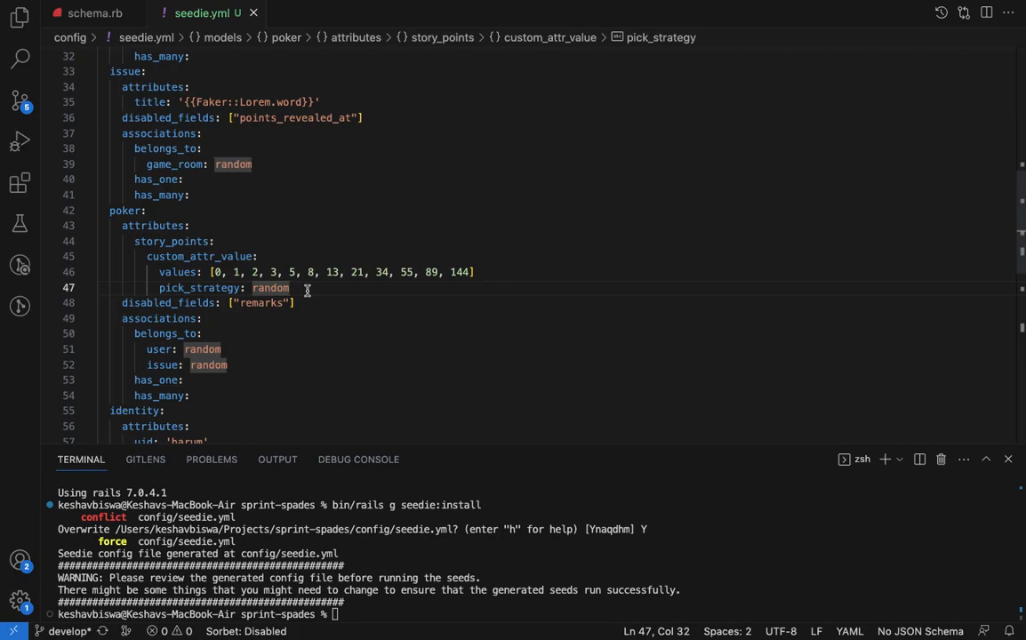
scroll("down", 3)
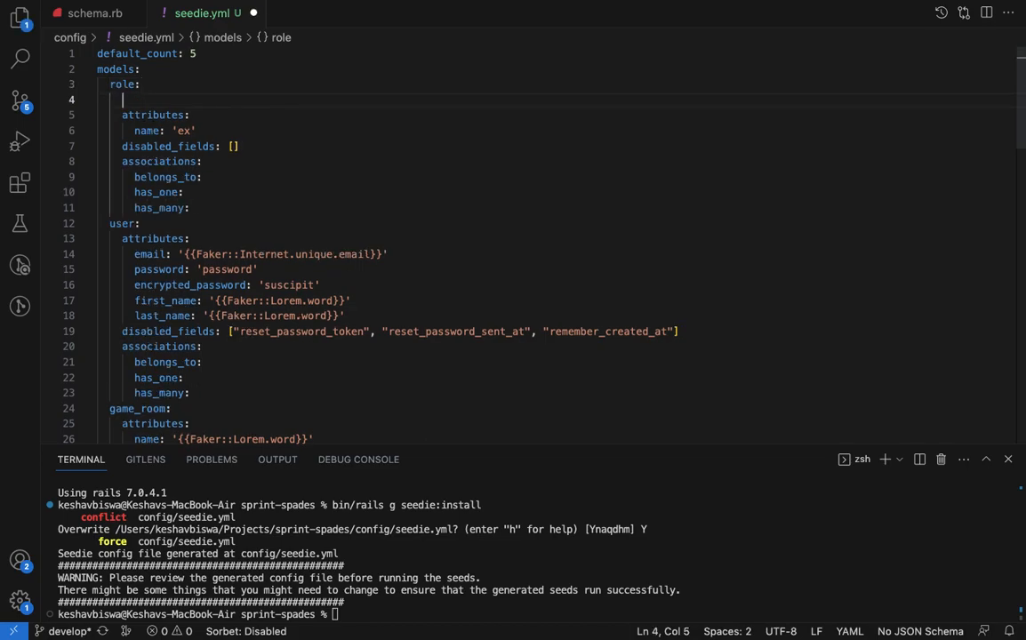
type("count")
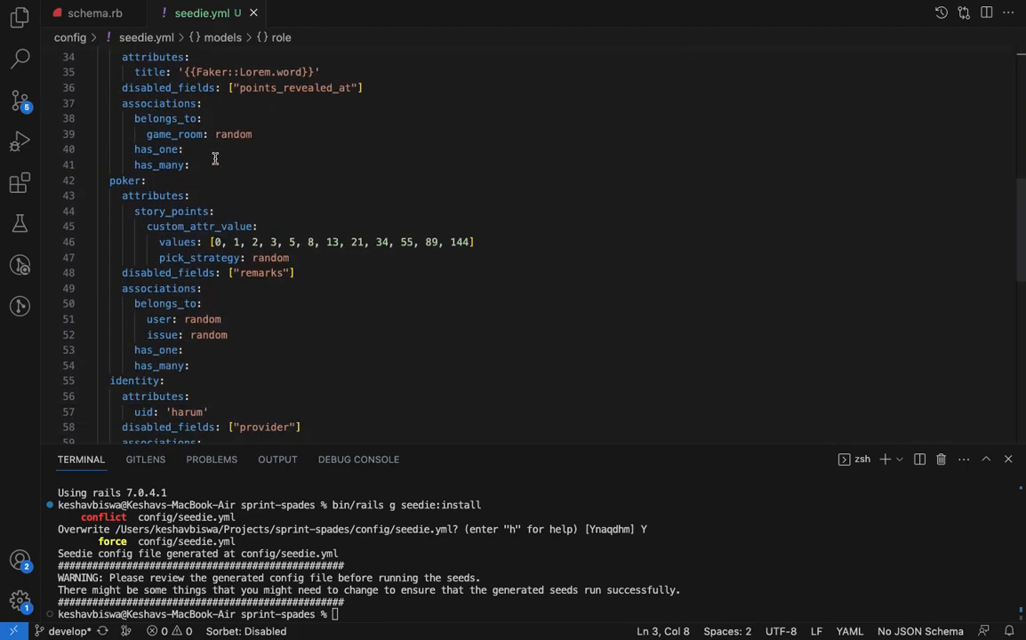
scroll("down", 3)
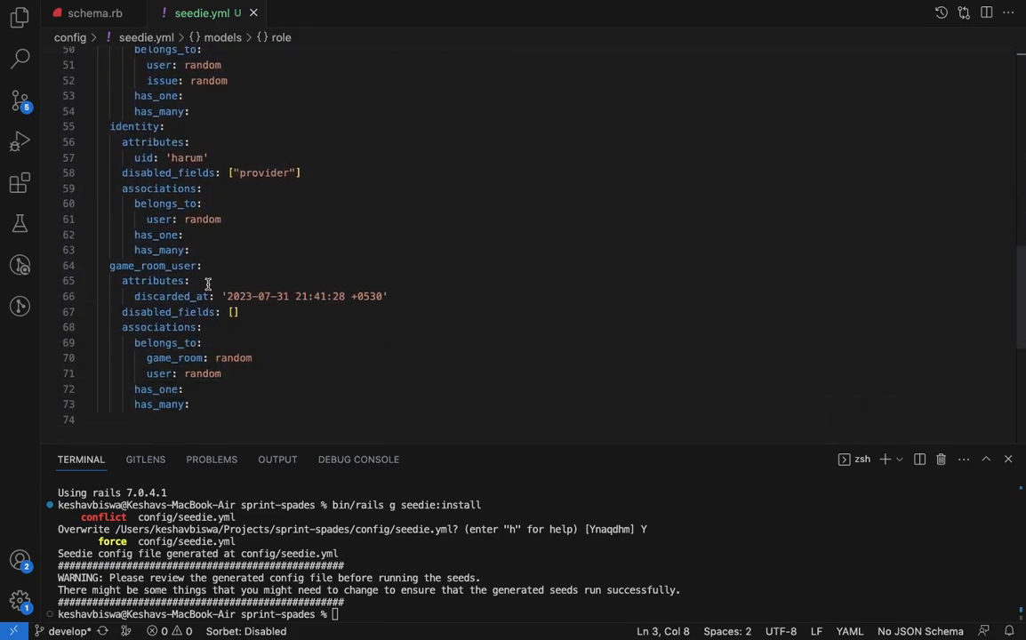
scroll("down", 3)
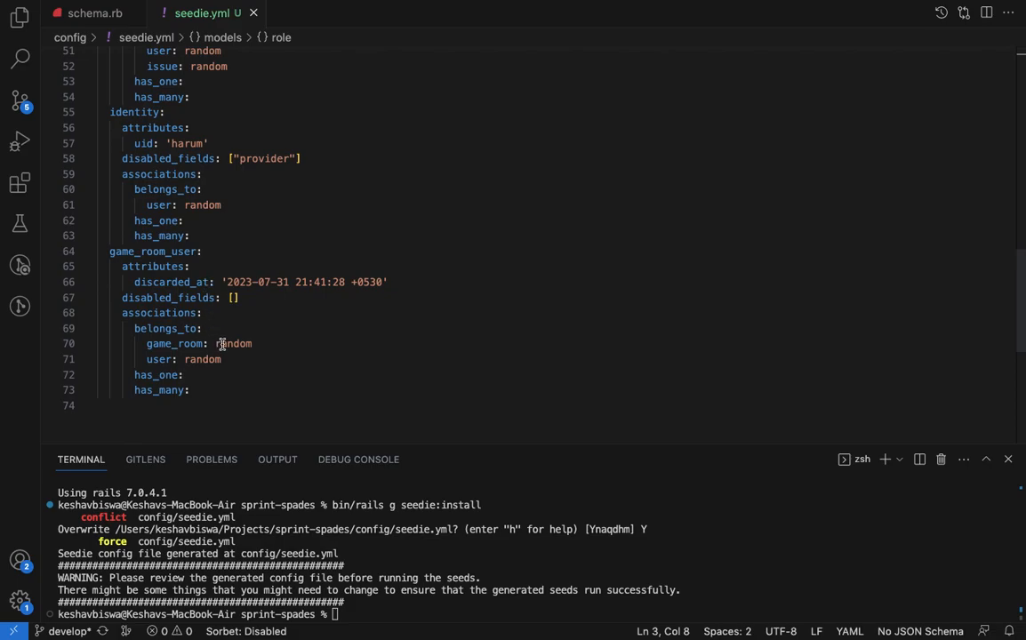
Change the game_room, user and issue belongs_to strategies from random to unique.
type("in")
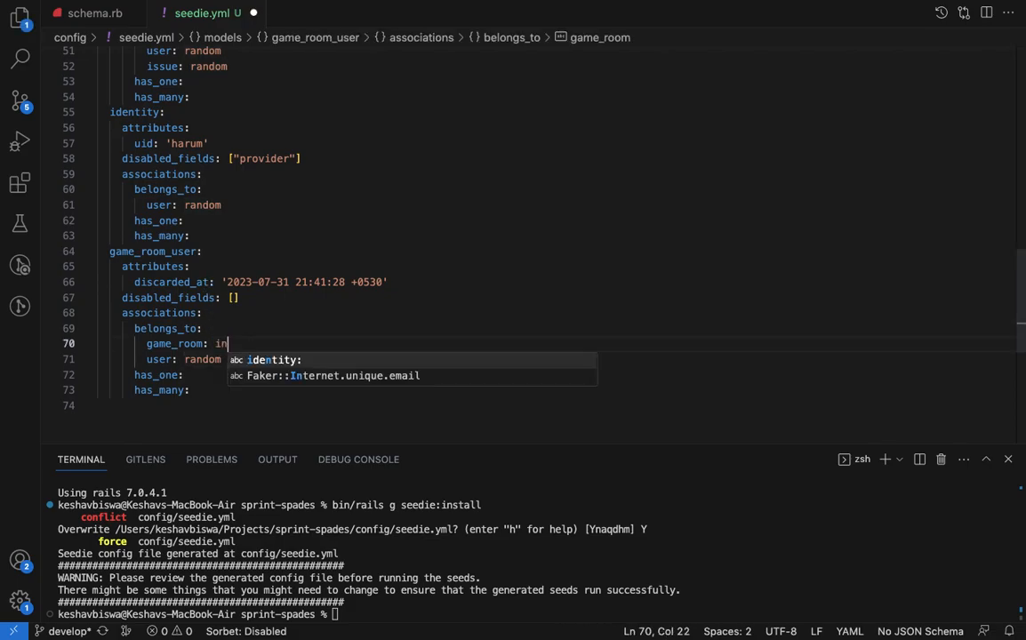
type("ique")
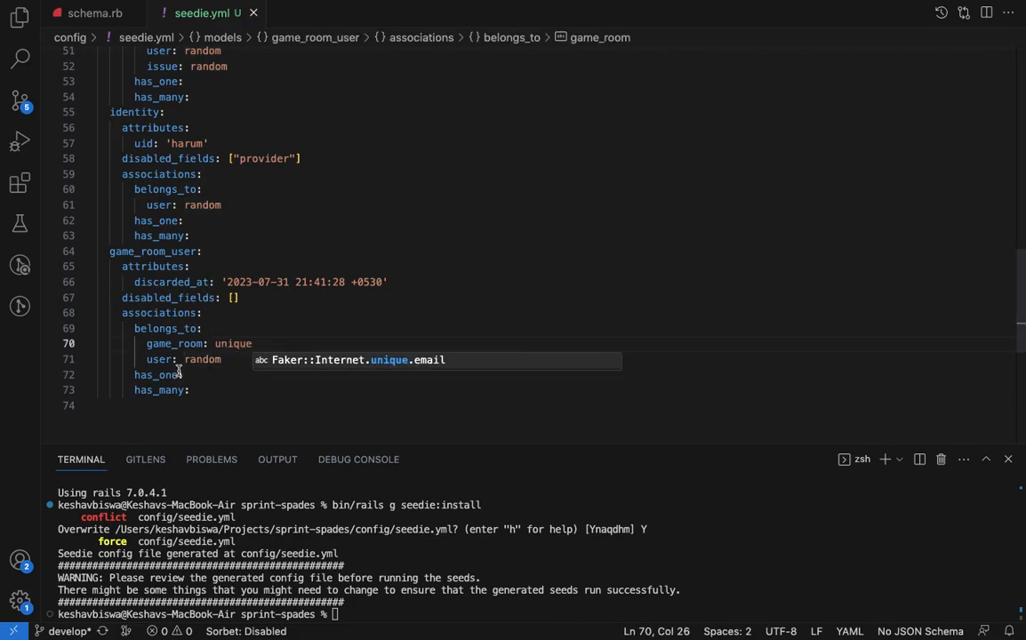
type("unique")
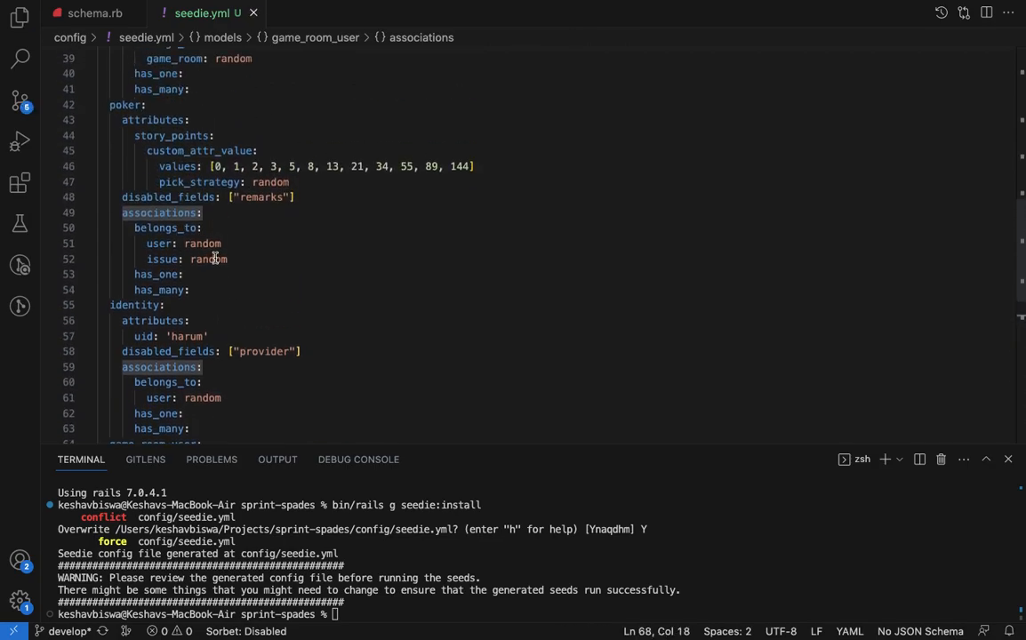
type("unique")
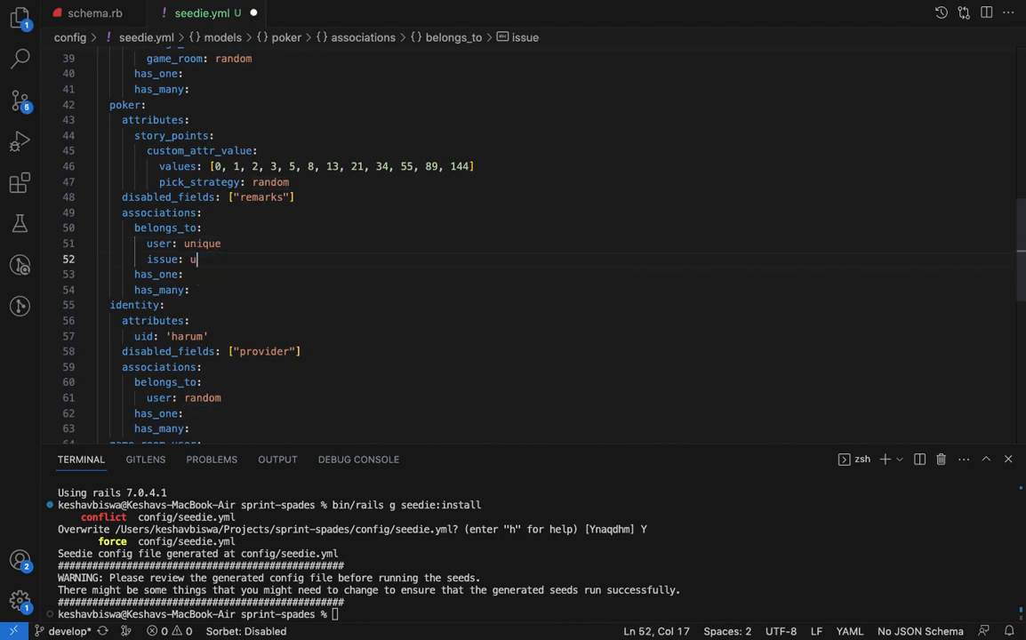
type("nique")
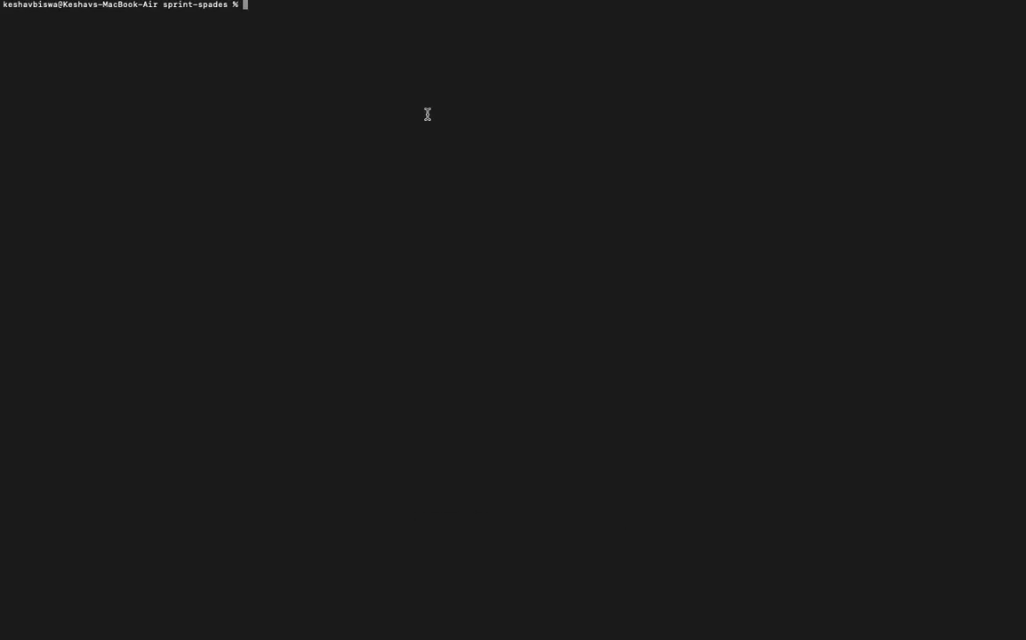
Run bin/rails seedie:seed and scroll the output to the SEEDIE FINISHED message.
type("bin/rails seedie:seed")
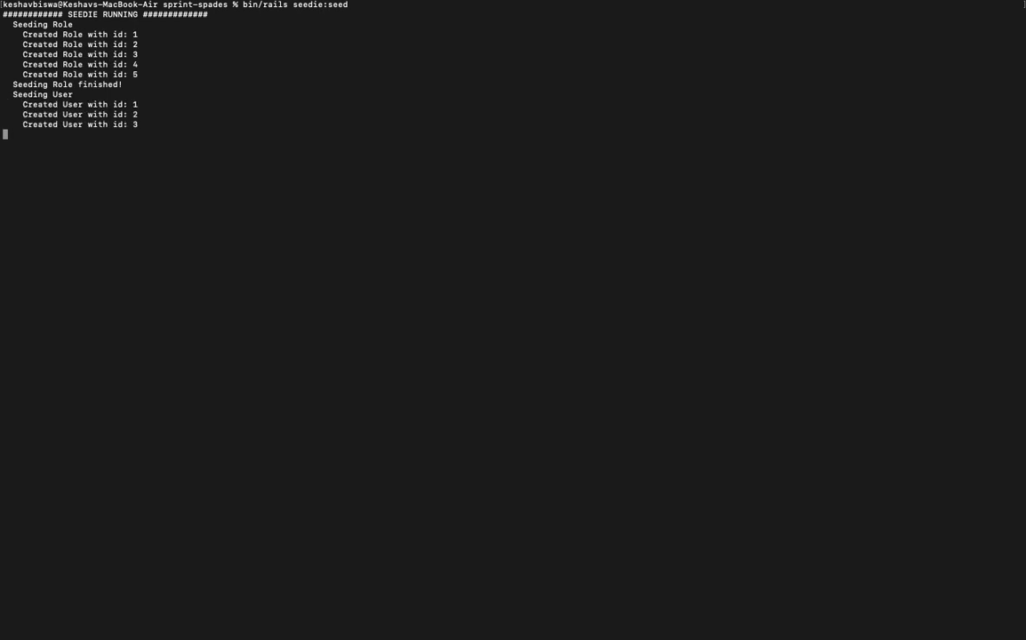
scroll("down", 3)
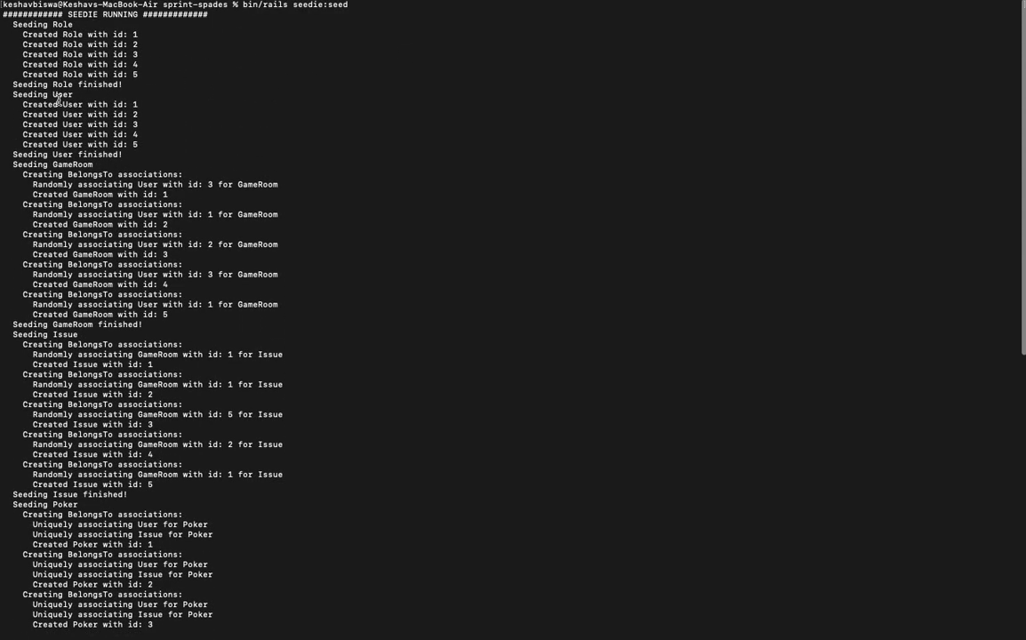
scroll("down", 3)
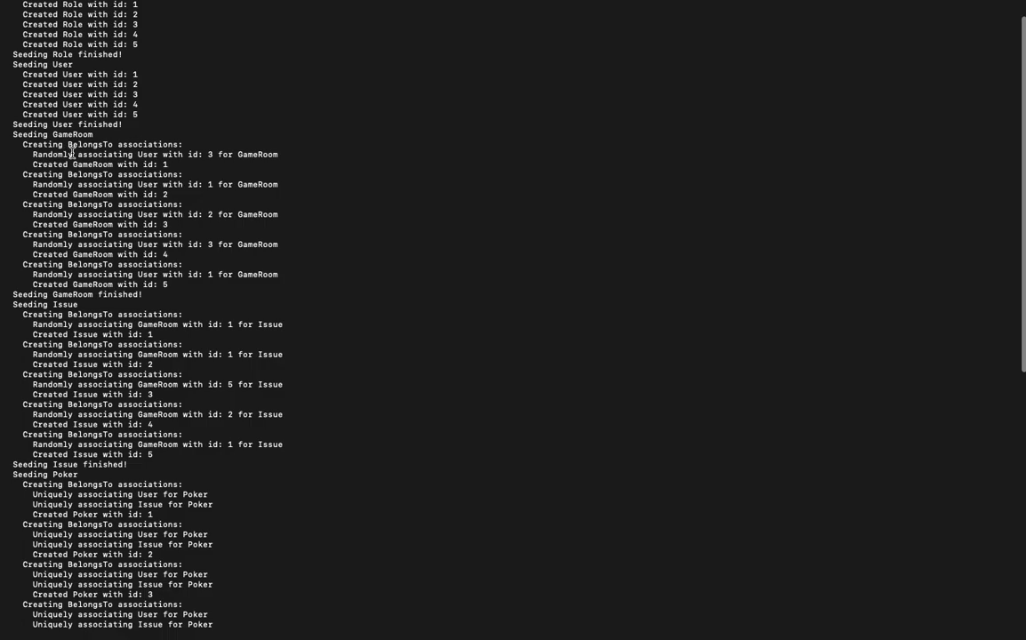
double_click(105, 154)
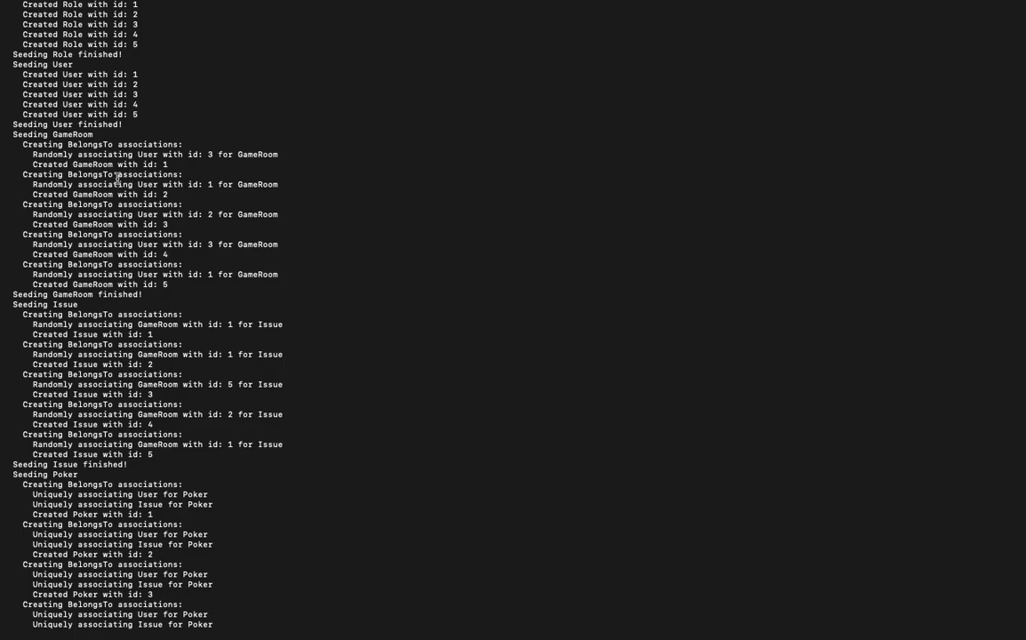
scroll("down", 3)
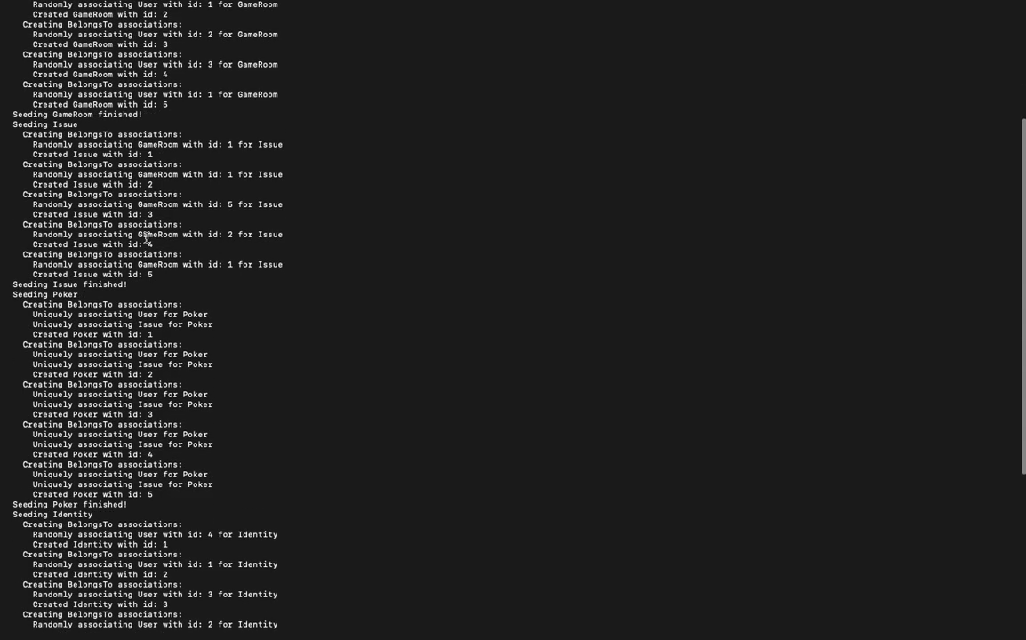
scroll("down", 3)
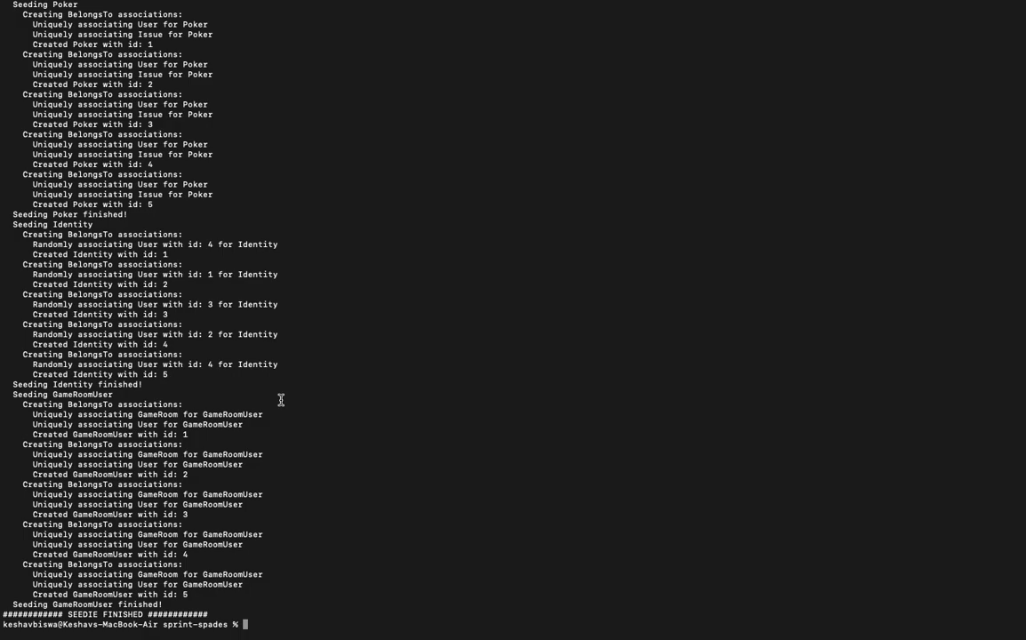
mouse_move(434, 113)
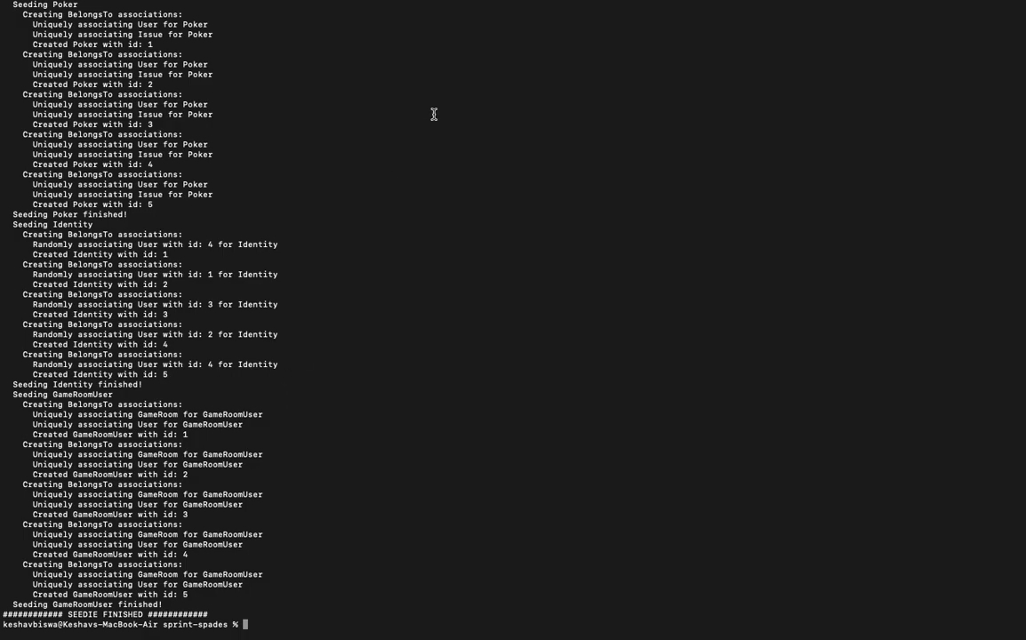